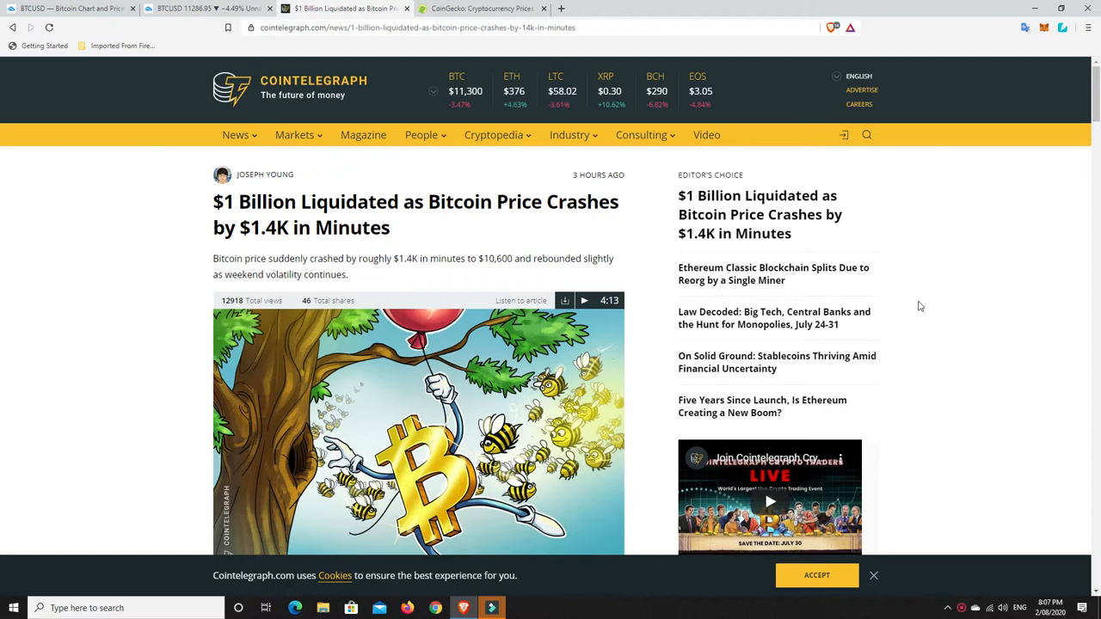
mouse_move(749, 288)
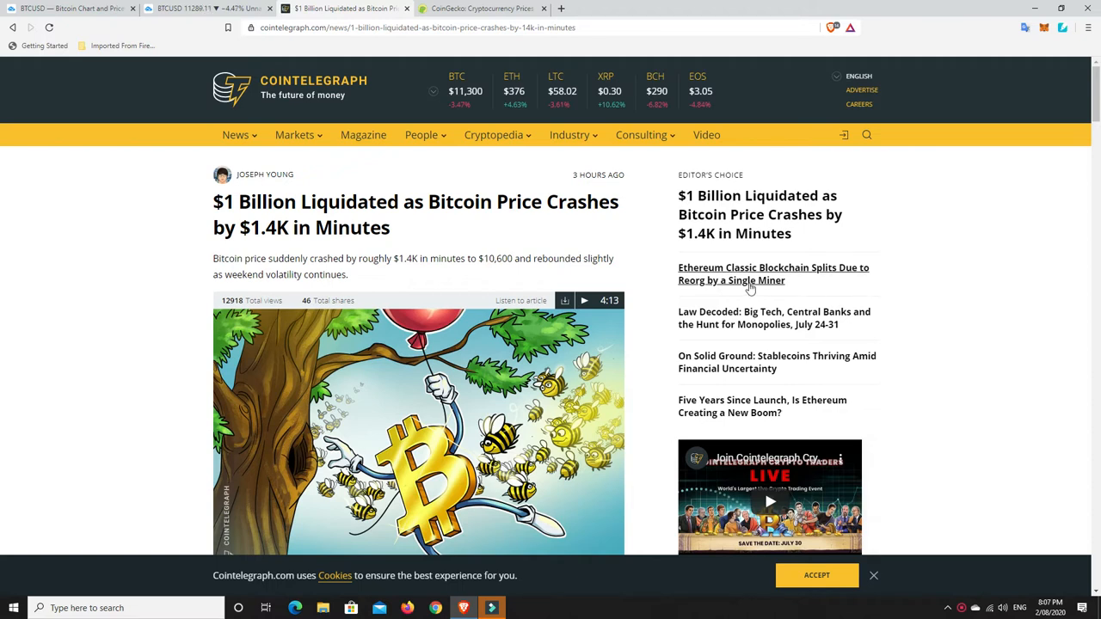
- Scroll the Bitcoin liquidation article down to its opening paragraph and BTC/USD 1-hour chart
scroll(down, 3)
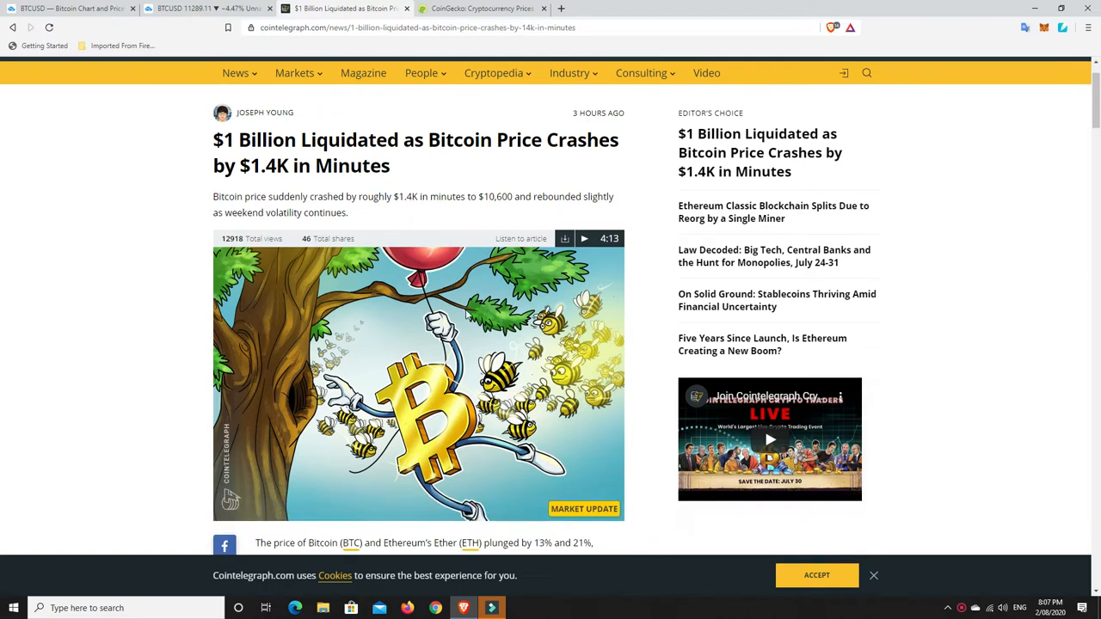
scroll(down, 3)
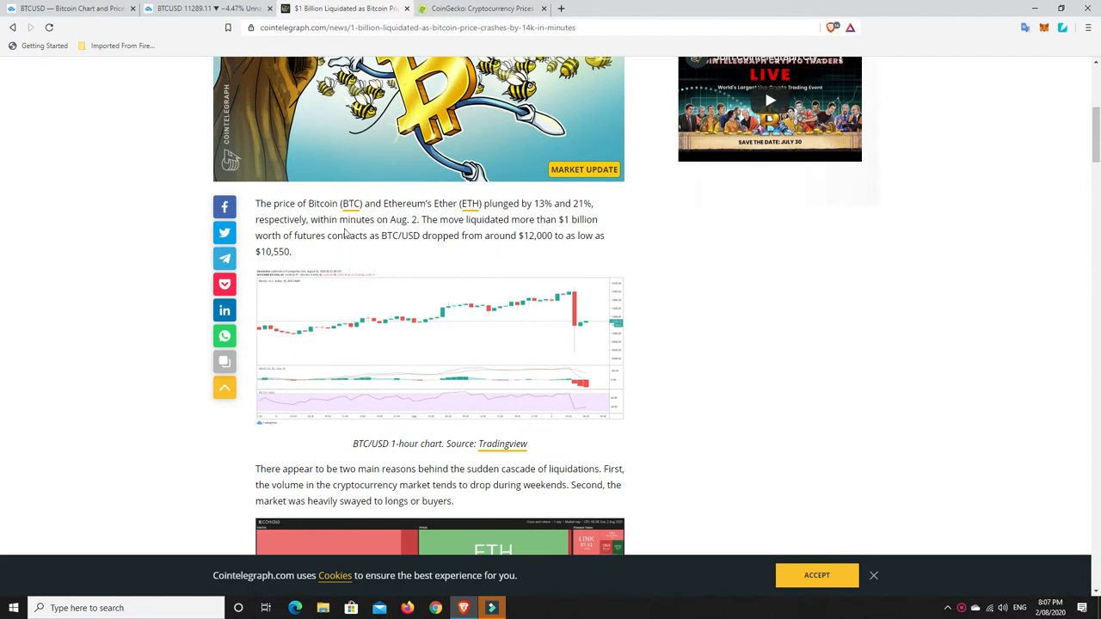
mouse_move(529, 208)
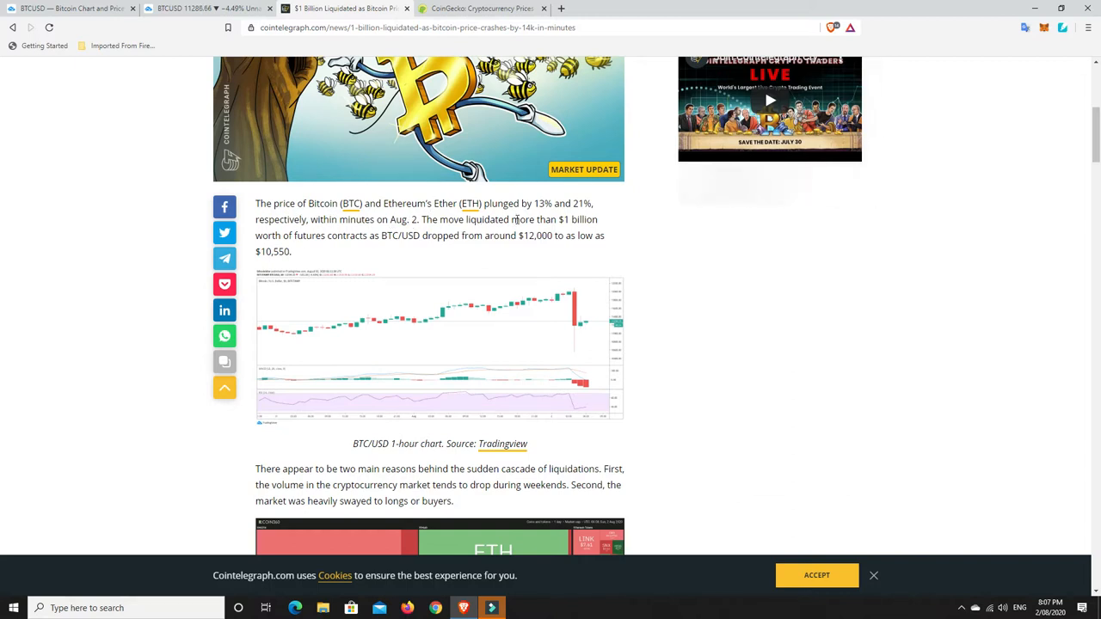
mouse_move(563, 213)
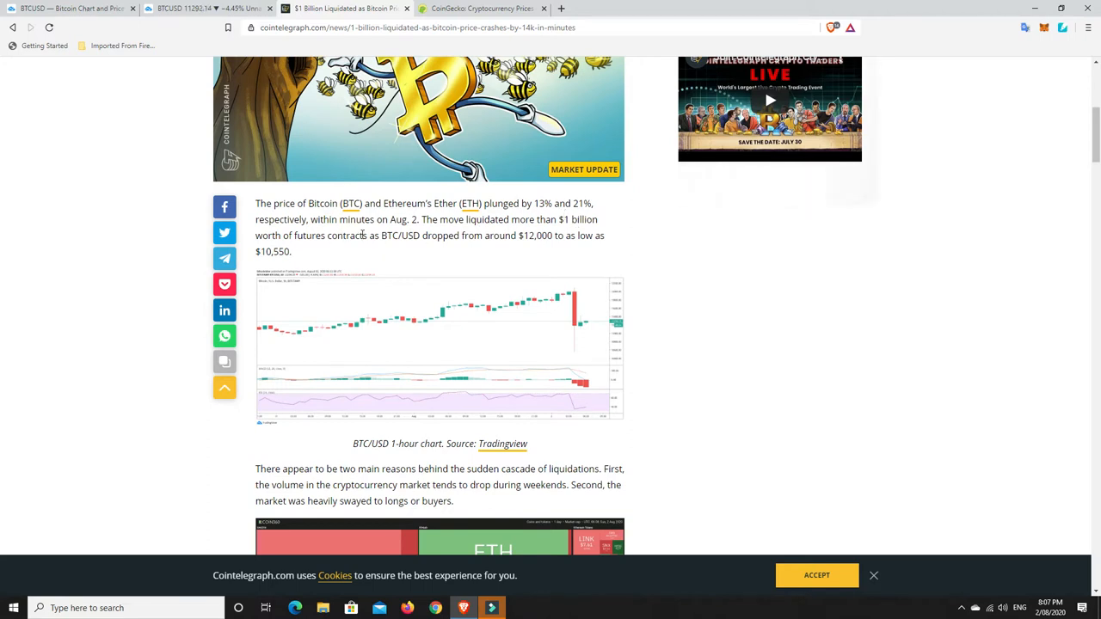
mouse_move(409, 222)
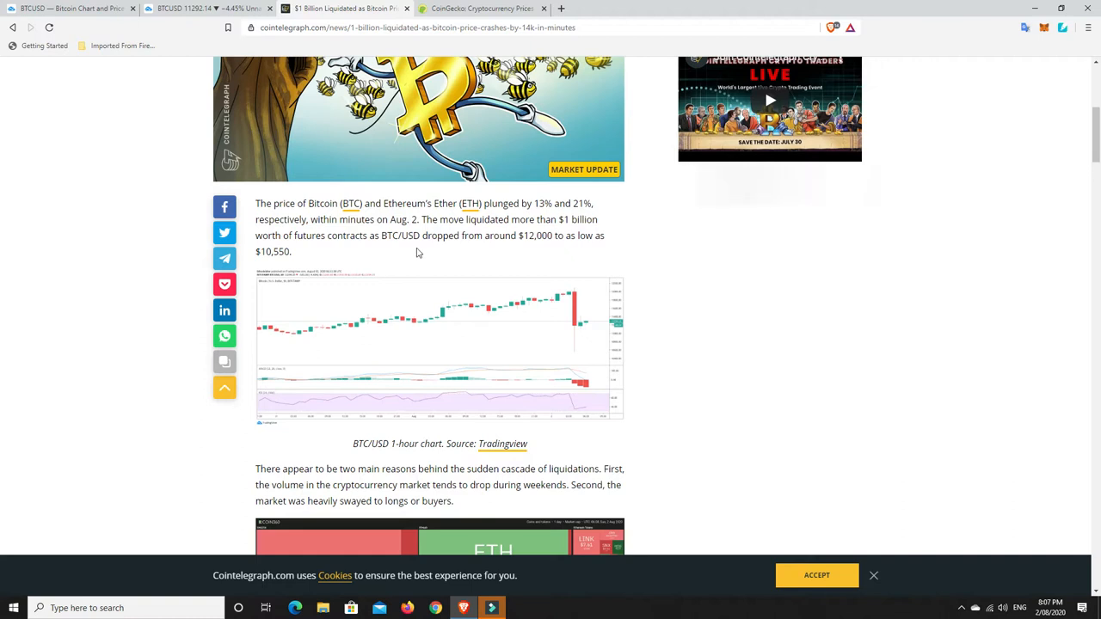
mouse_move(440, 252)
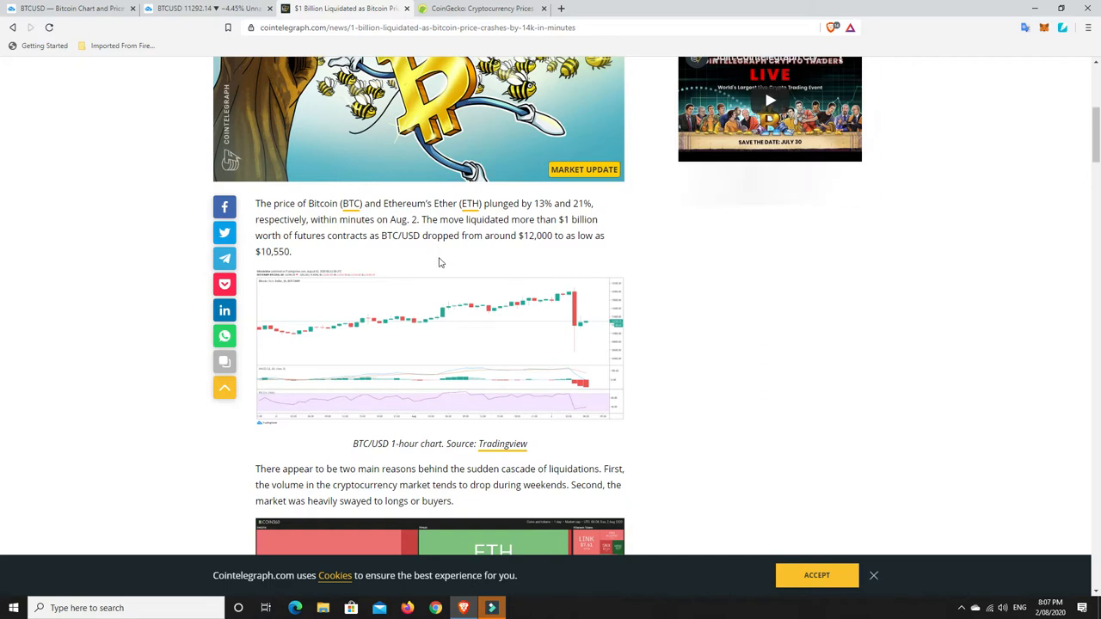
mouse_move(287, 254)
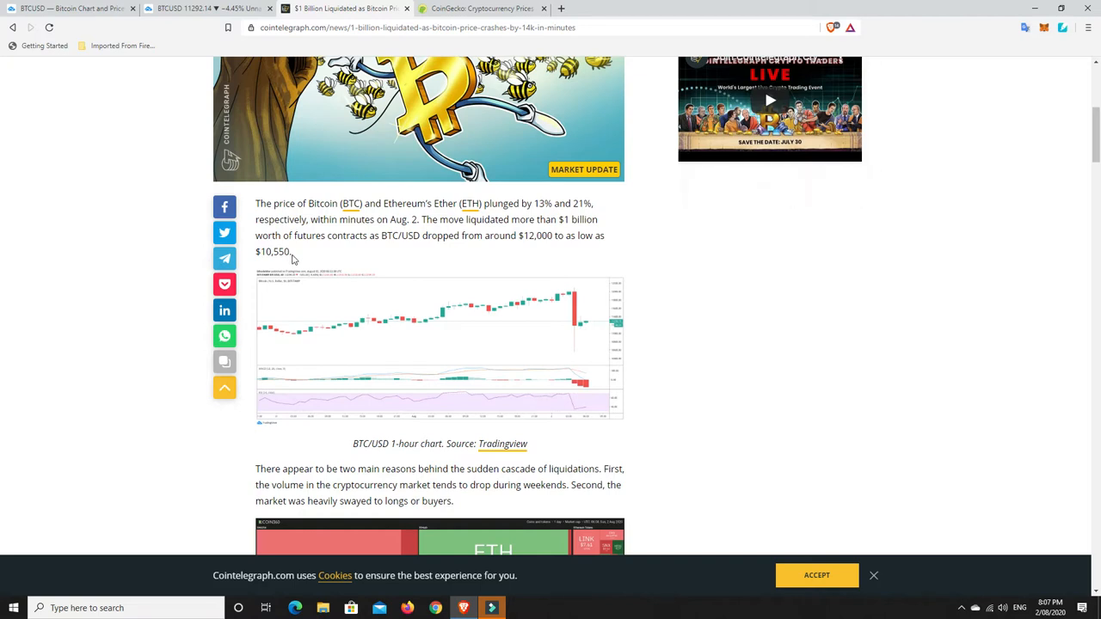
- Scroll down to the two liquidation reasons and the Coin360 market snapshot
scroll(down, 3)
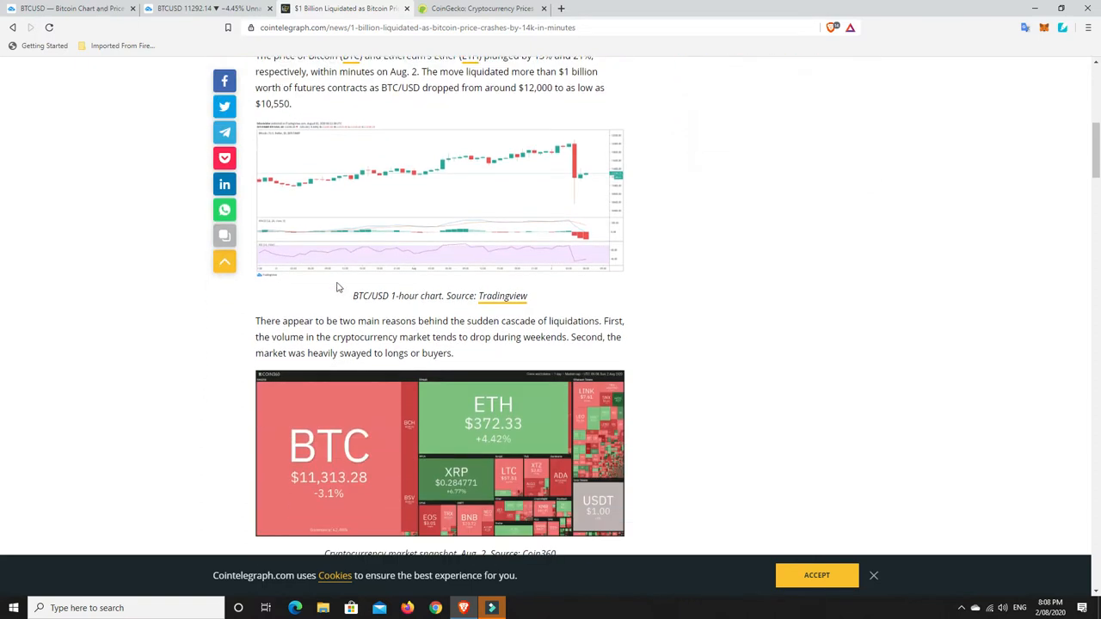
scroll(down, 3)
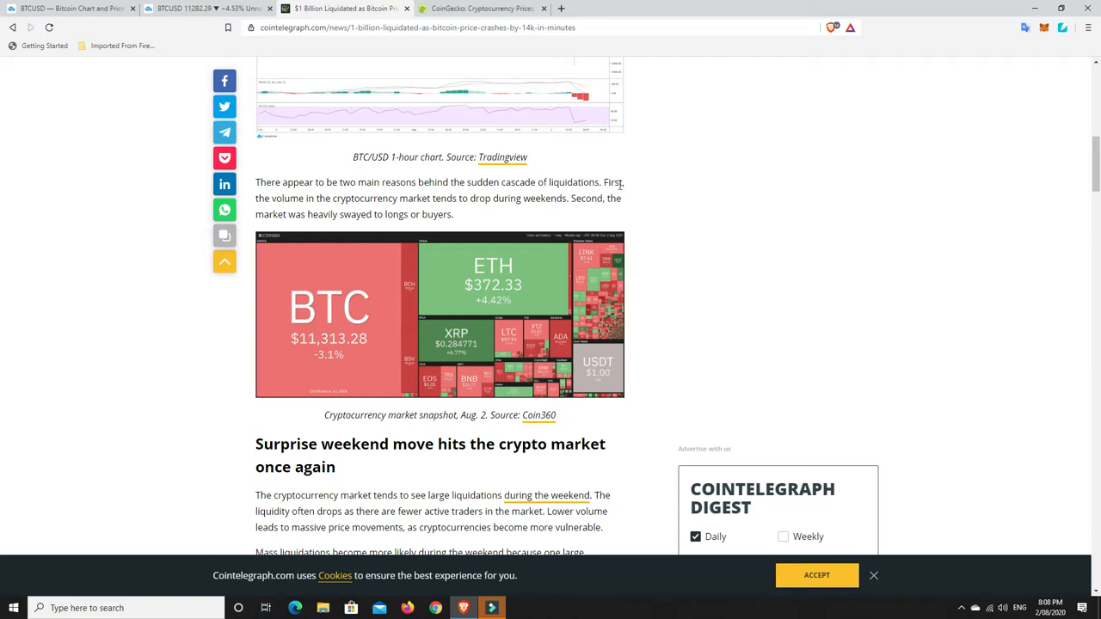
mouse_move(434, 211)
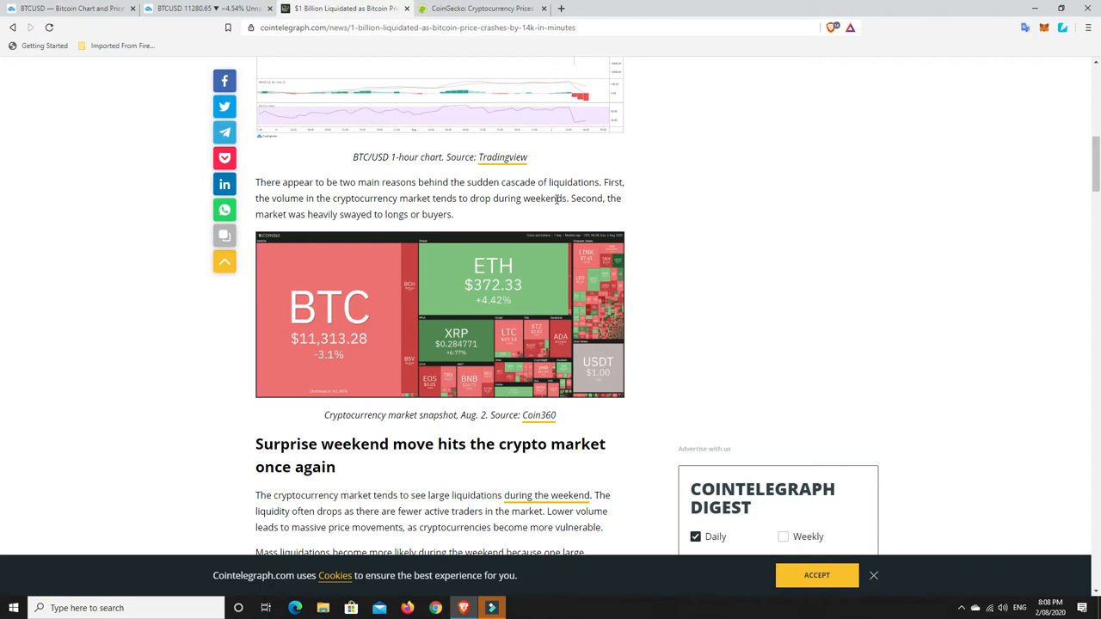
mouse_move(416, 232)
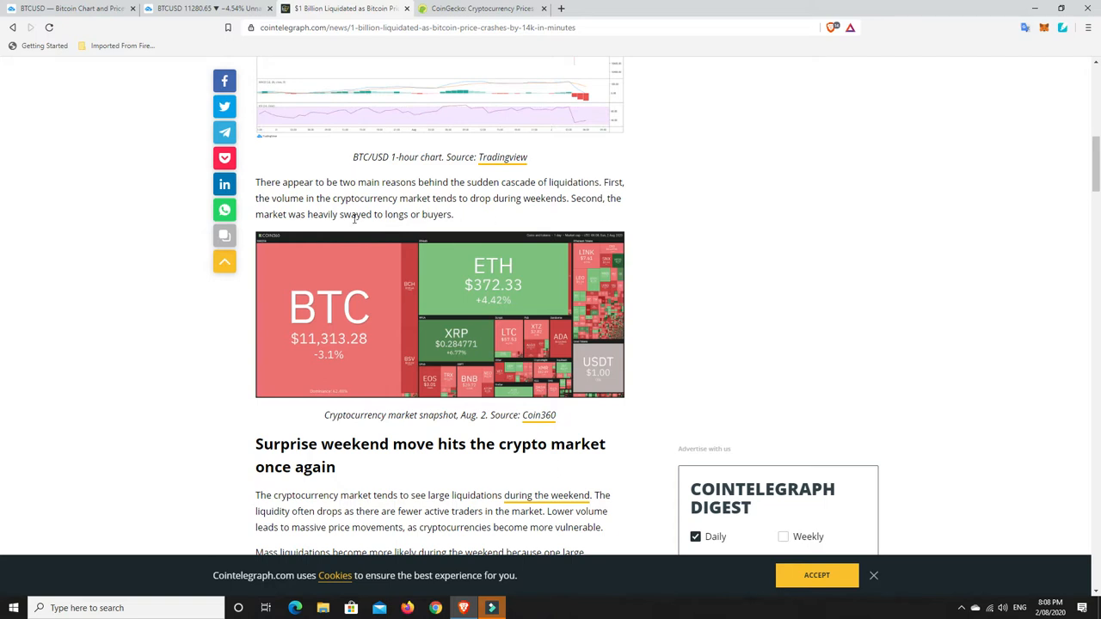
mouse_move(554, 196)
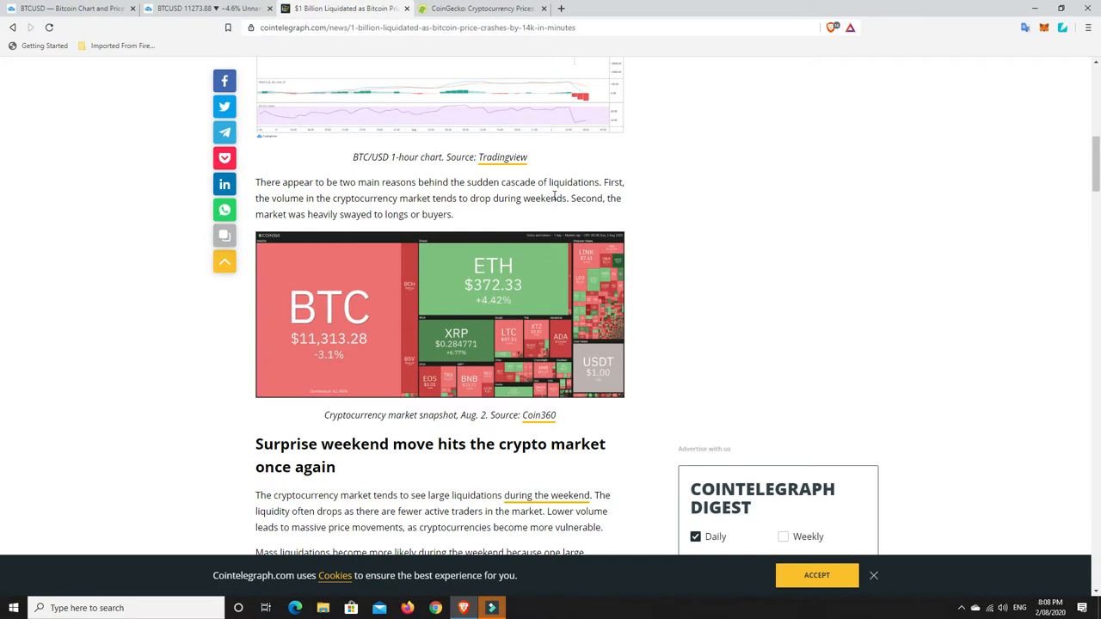
mouse_move(567, 196)
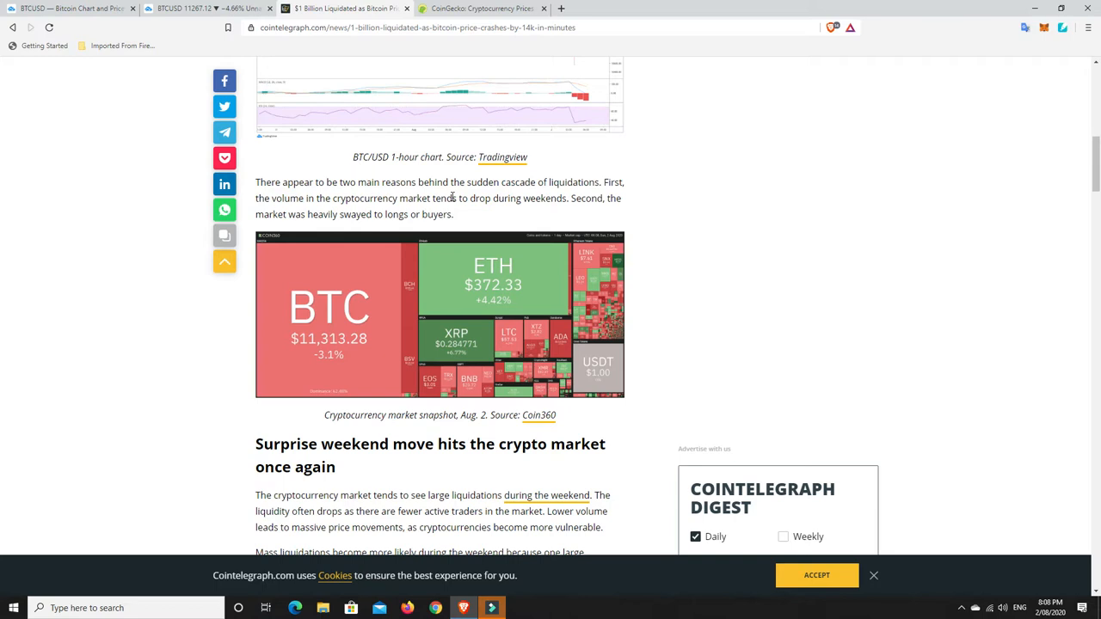
mouse_move(480, 224)
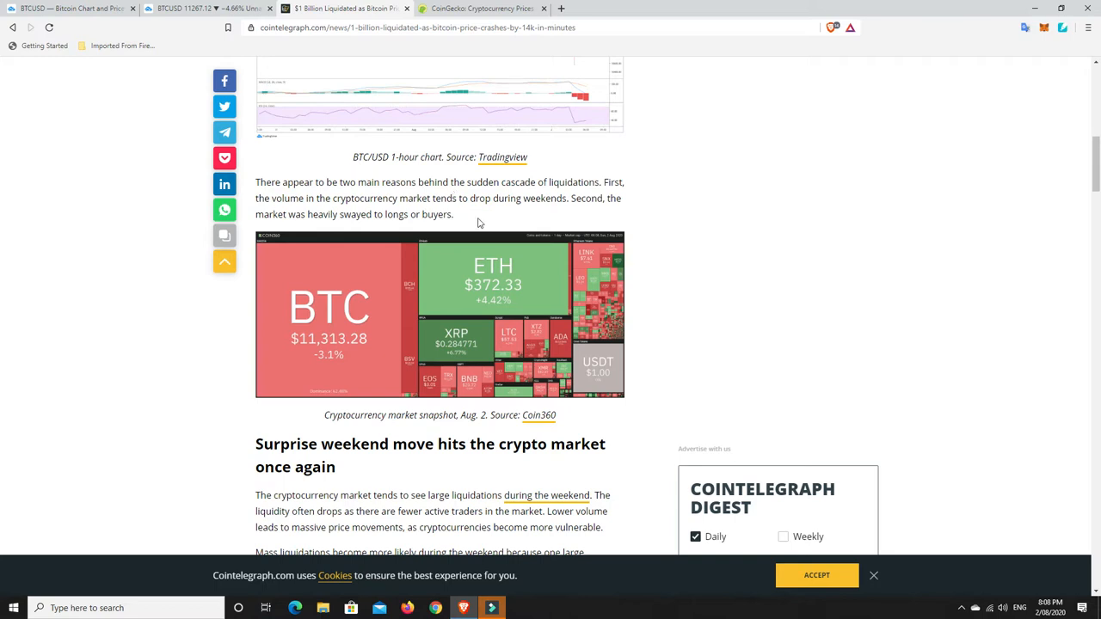
mouse_move(467, 214)
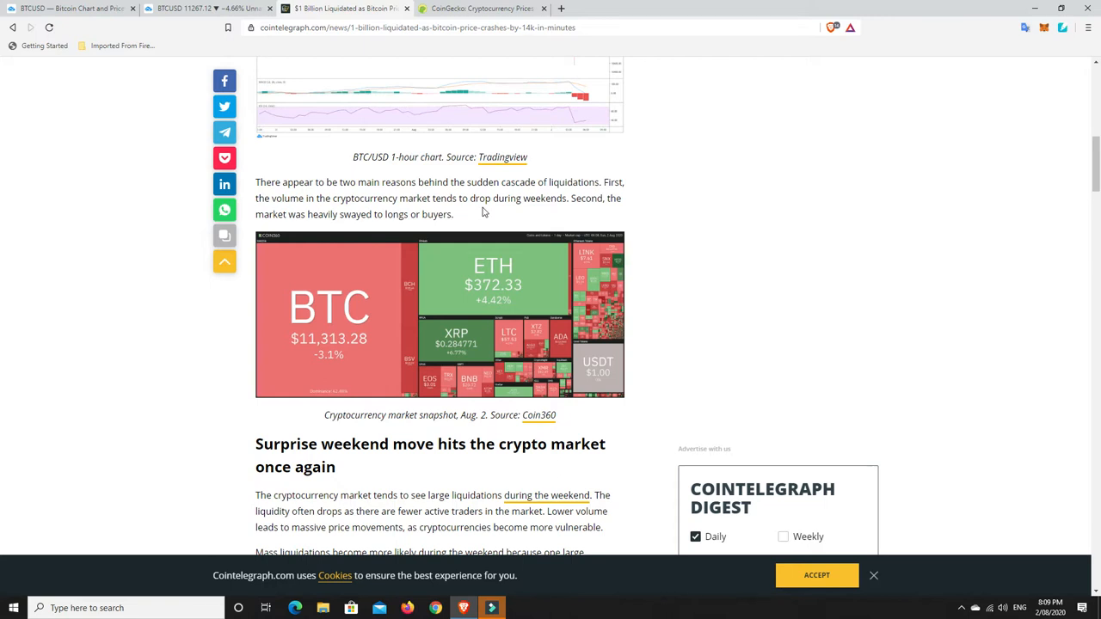
scroll(up, 3)
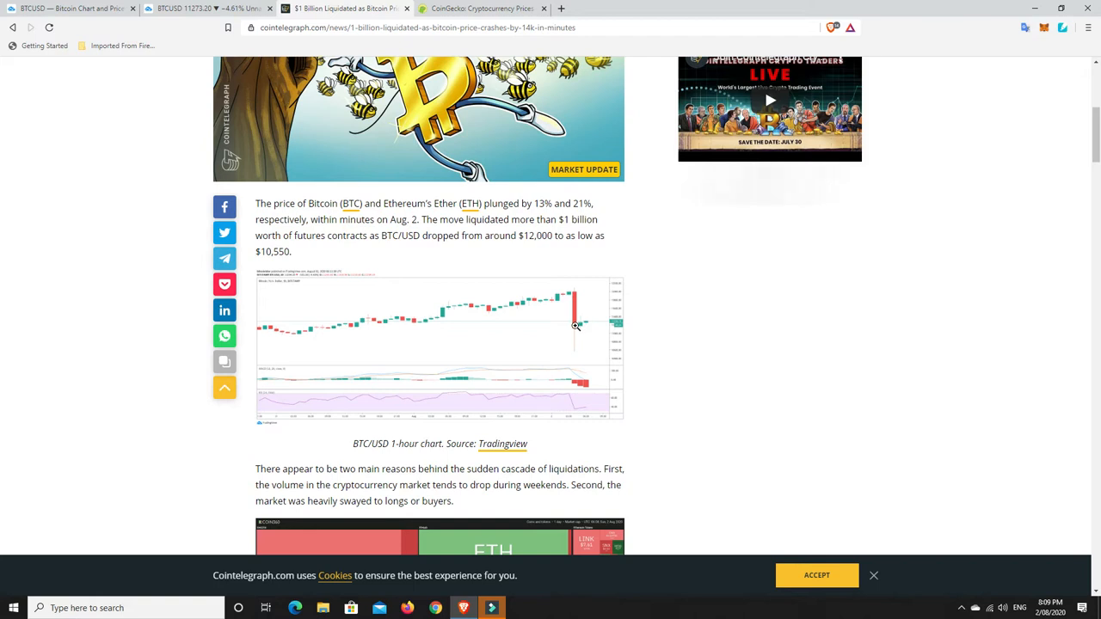
mouse_move(574, 305)
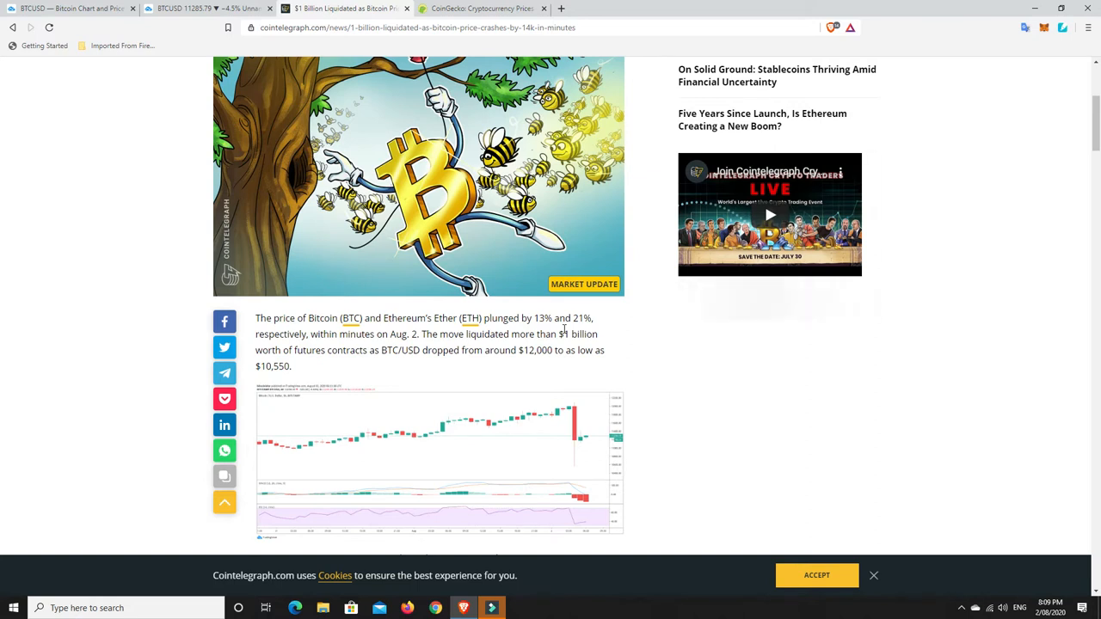
scroll(up, 3)
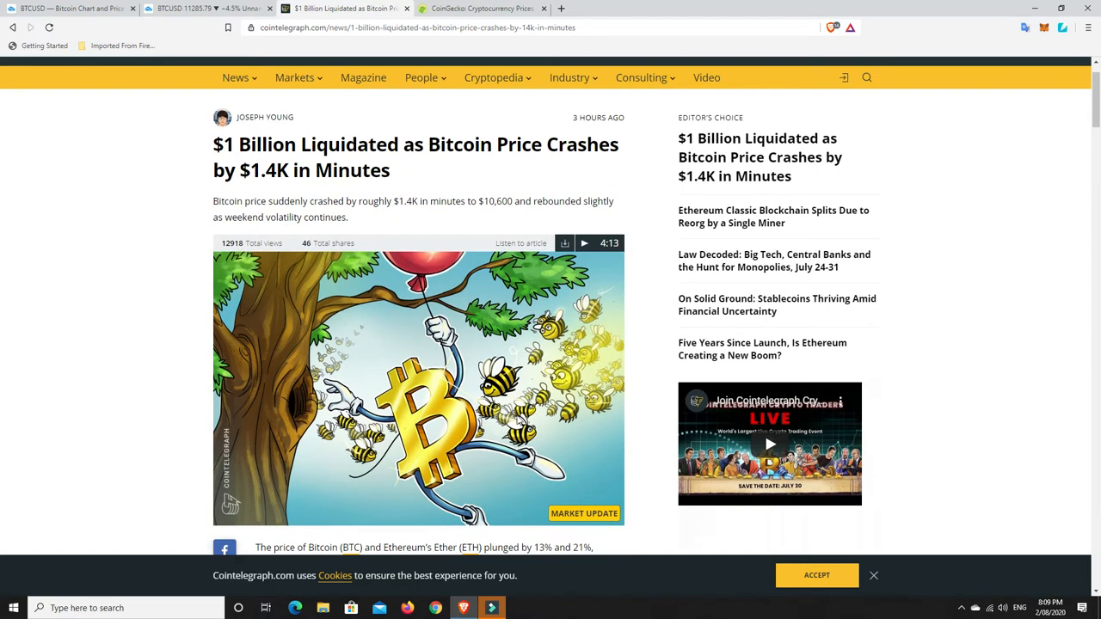
scroll(down, 3)
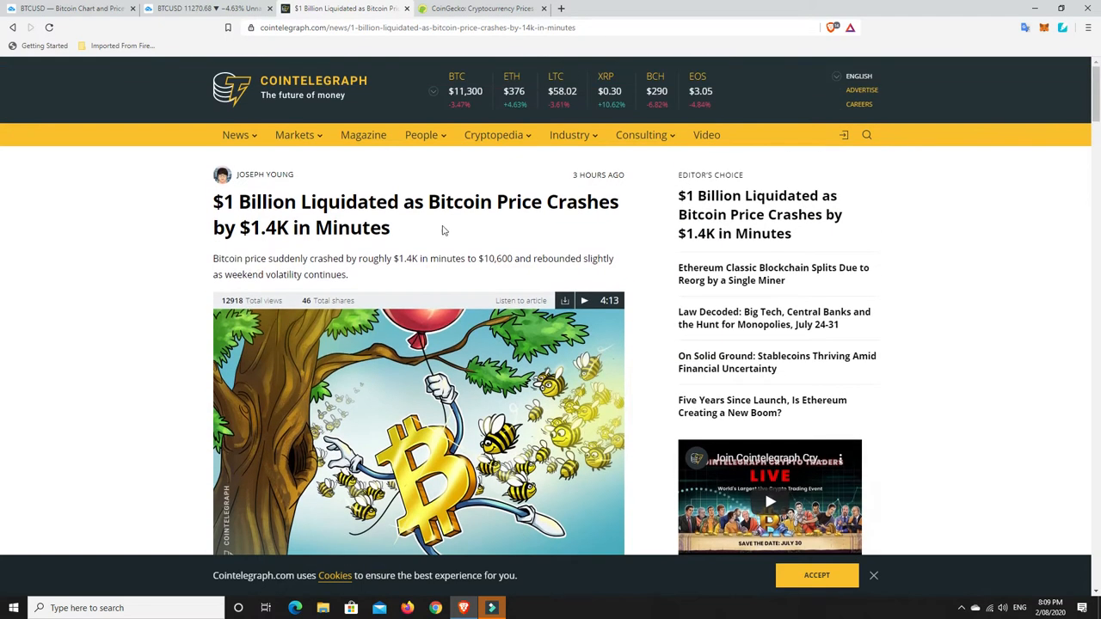
mouse_move(469, 227)
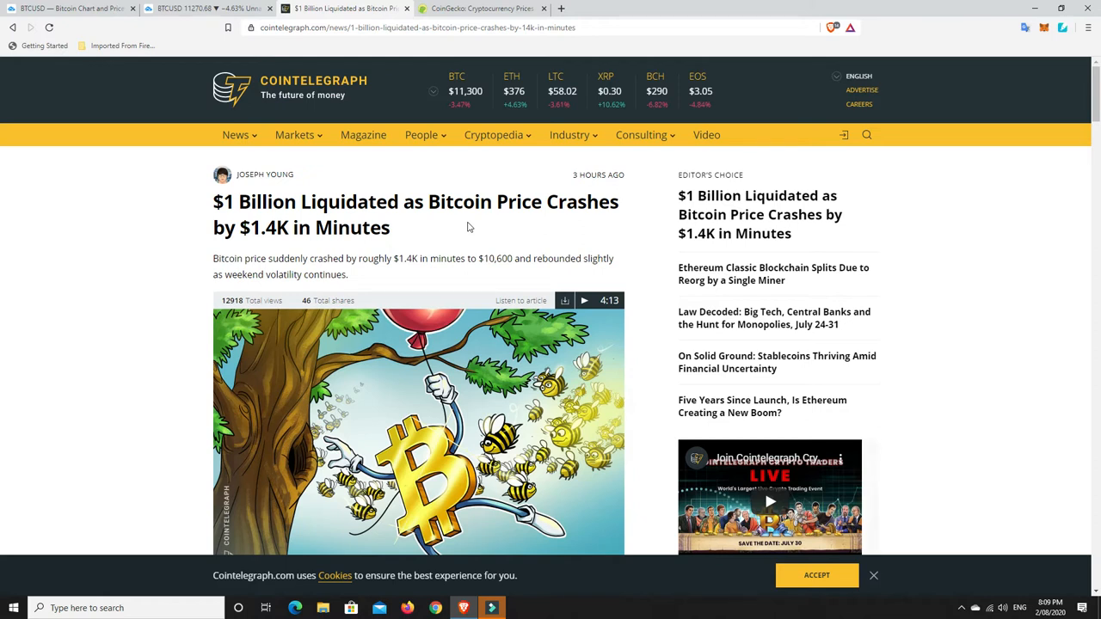
mouse_move(383, 333)
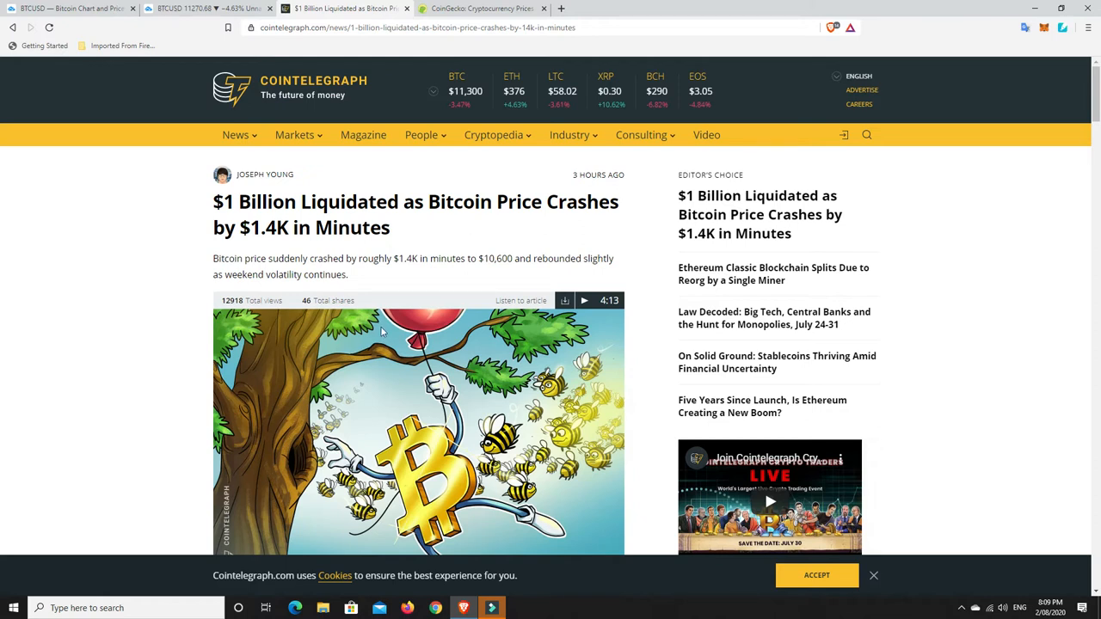
mouse_move(433, 292)
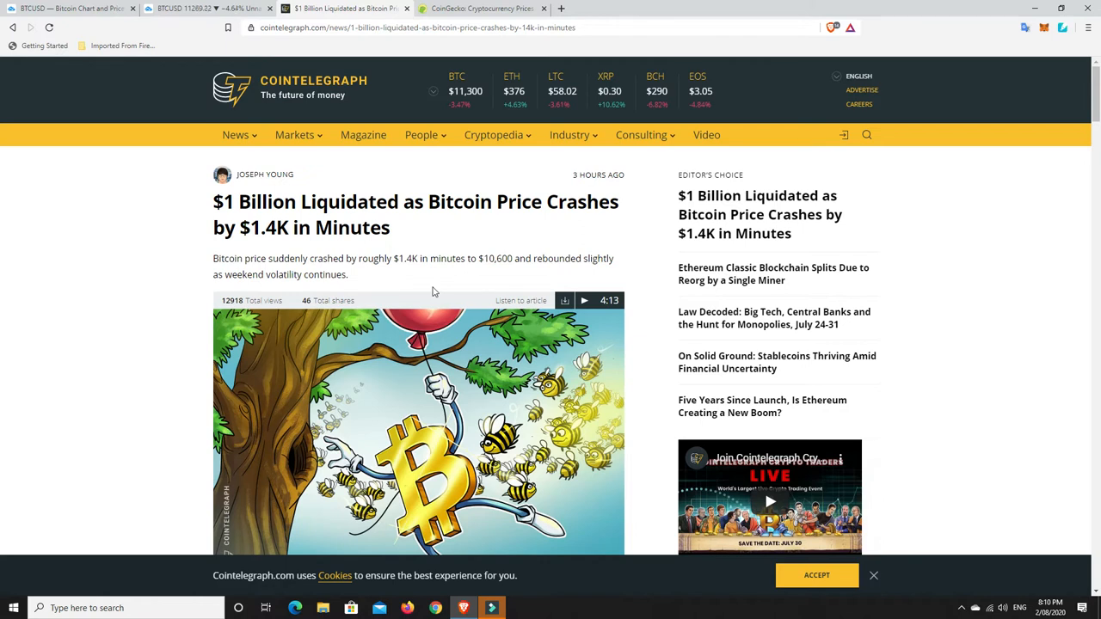
- Switch to the TradingView BTCUSD daily chart tab
click(207, 8)
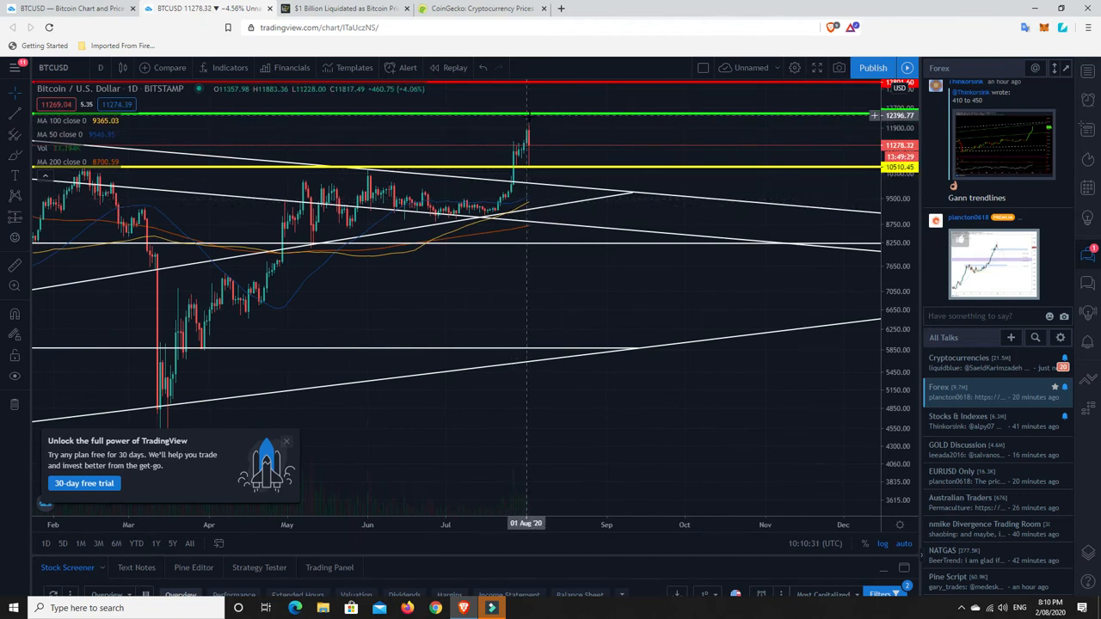
mouse_move(529, 129)
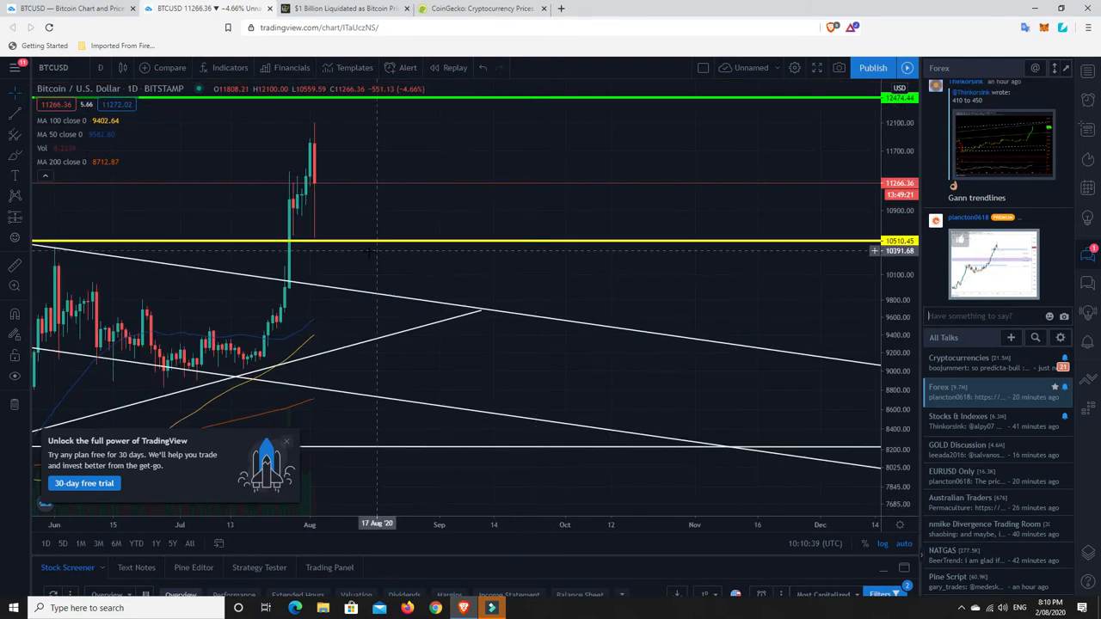
mouse_move(316, 247)
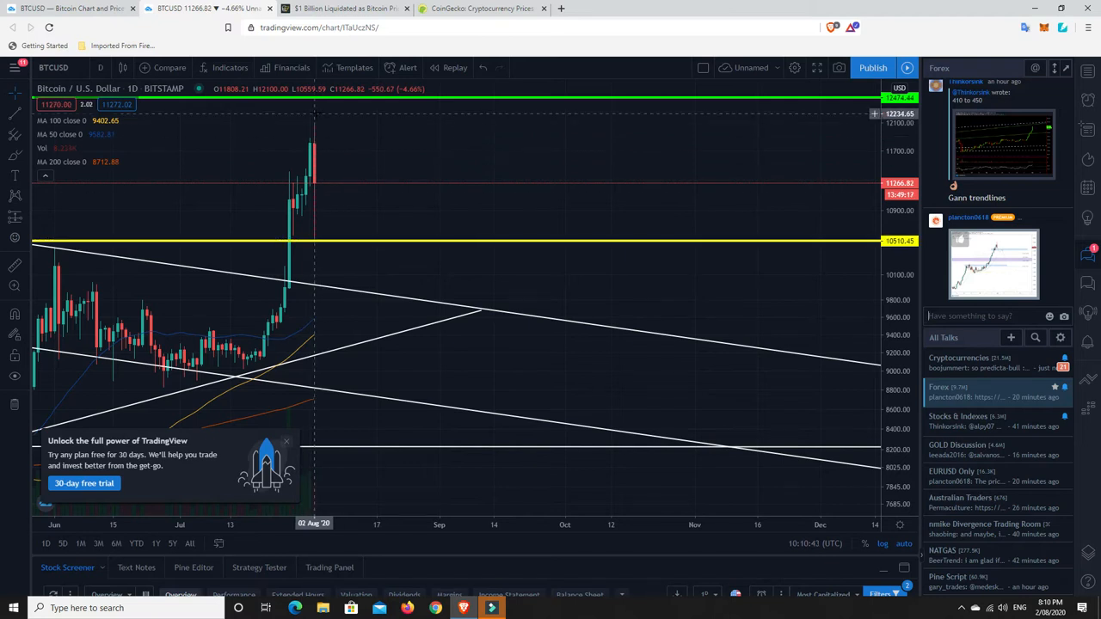
mouse_move(428, 189)
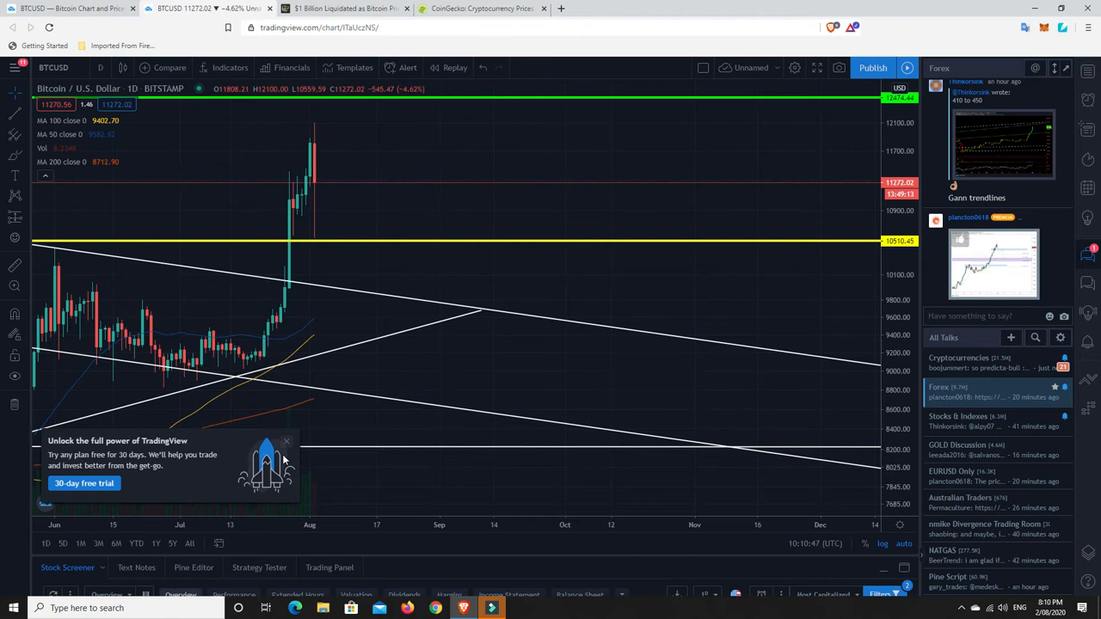
mouse_move(381, 426)
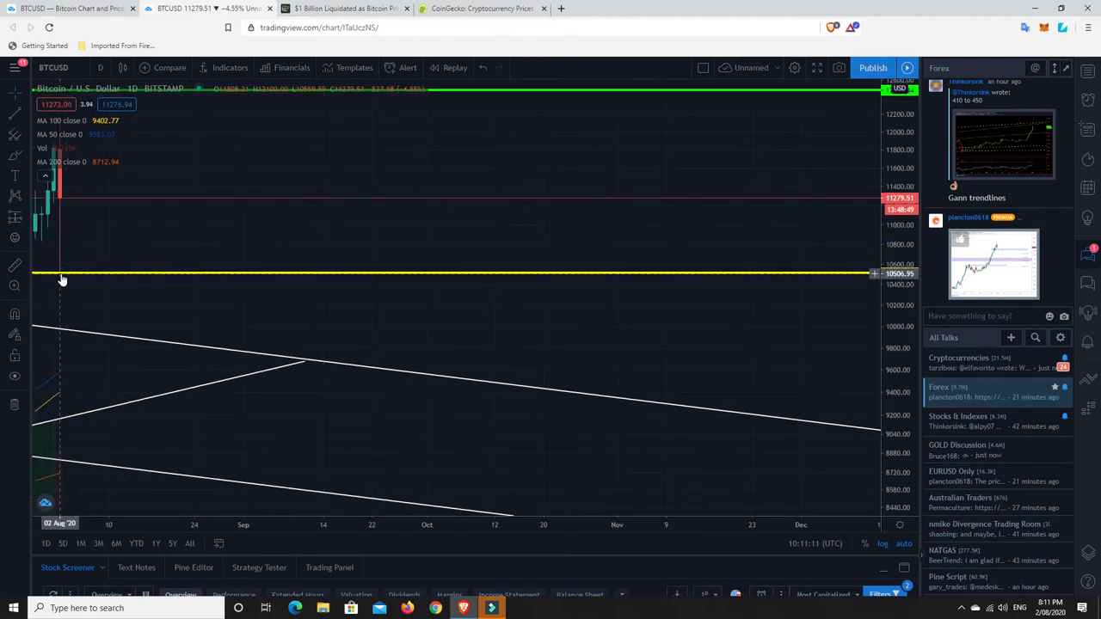
drag(61, 274, 60, 272)
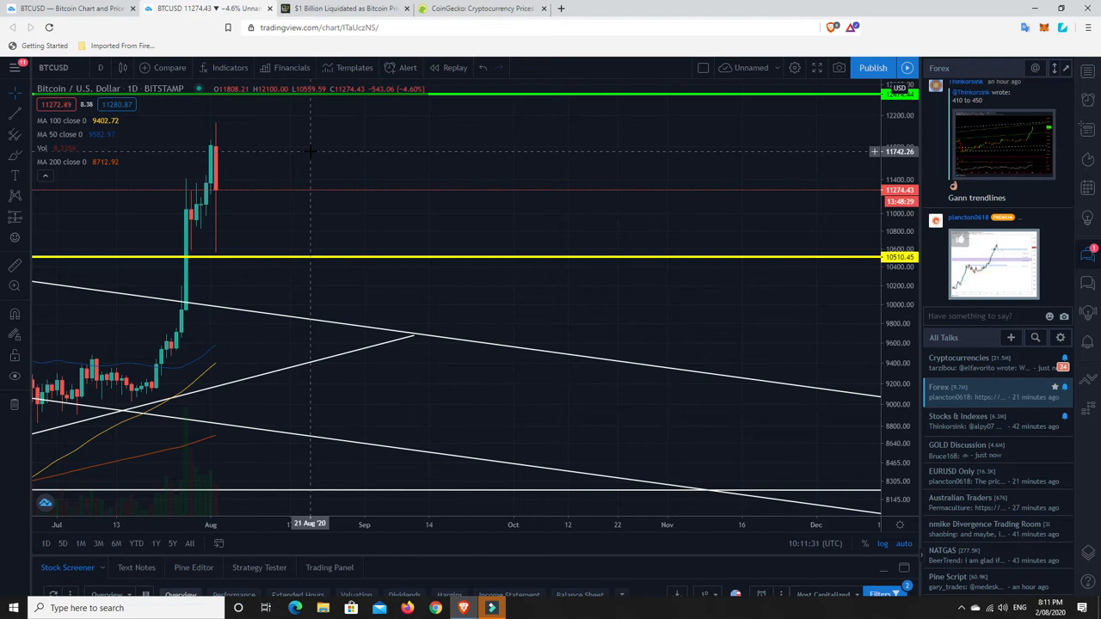
mouse_move(285, 185)
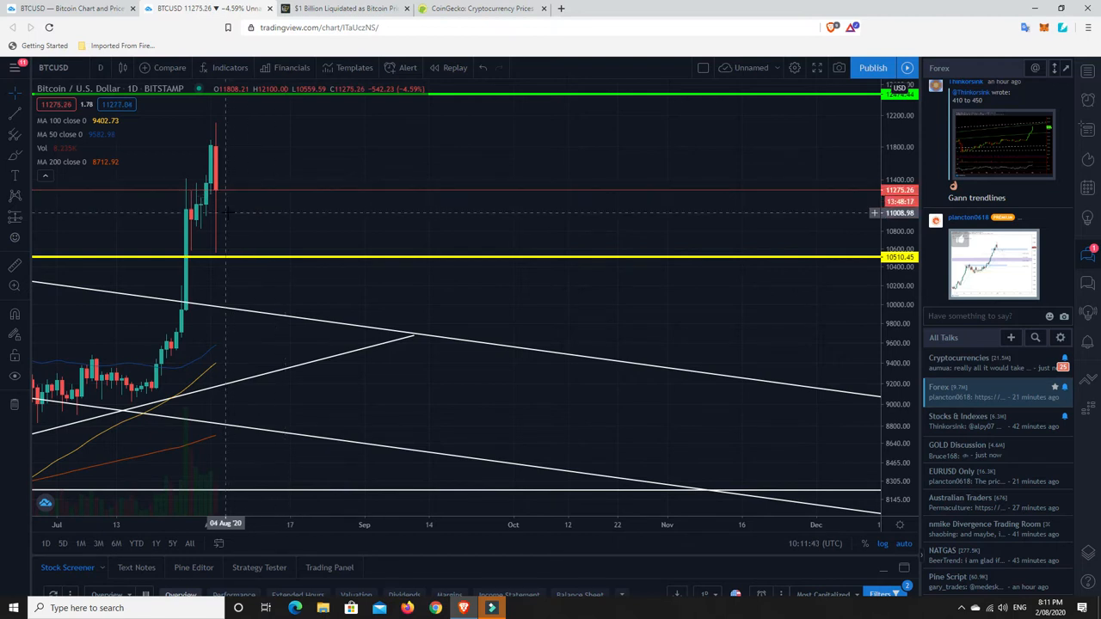
mouse_move(222, 312)
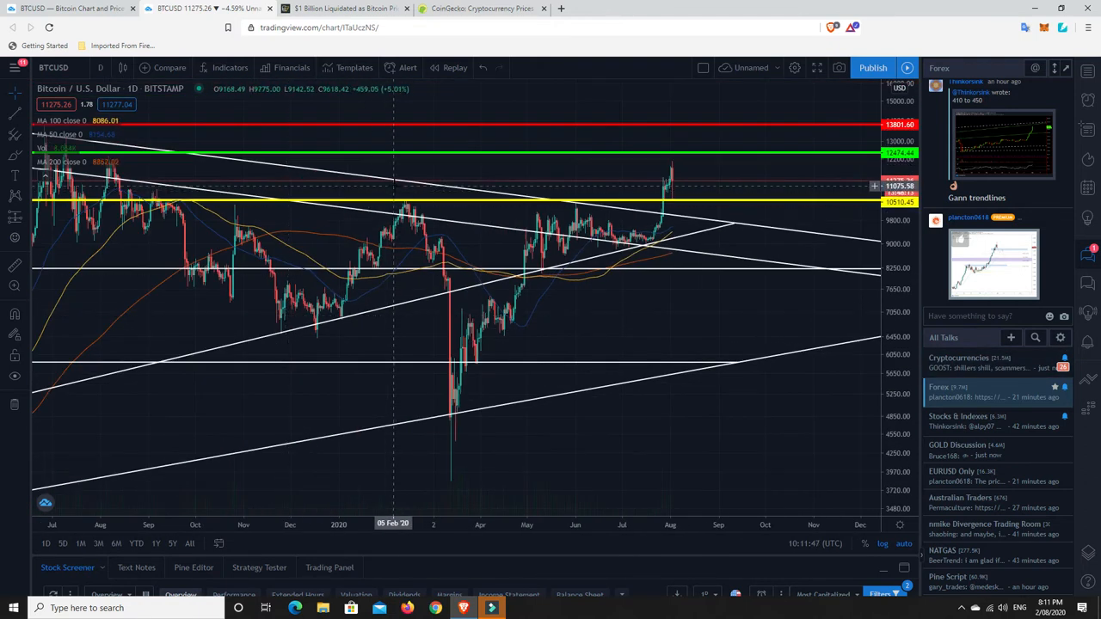
mouse_move(713, 226)
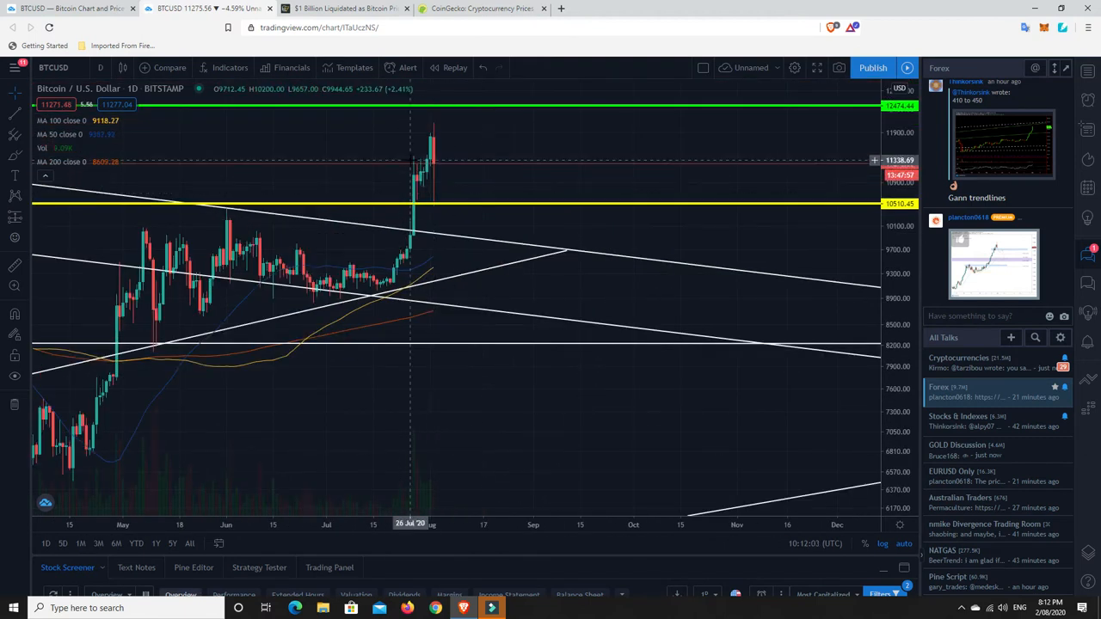
mouse_move(420, 171)
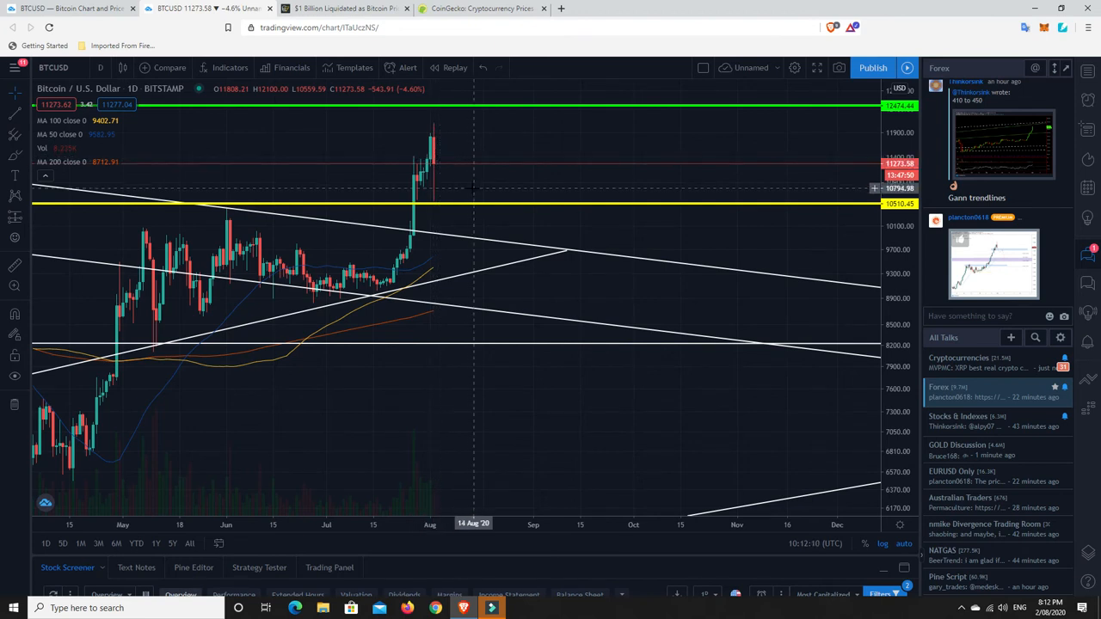
mouse_move(479, 209)
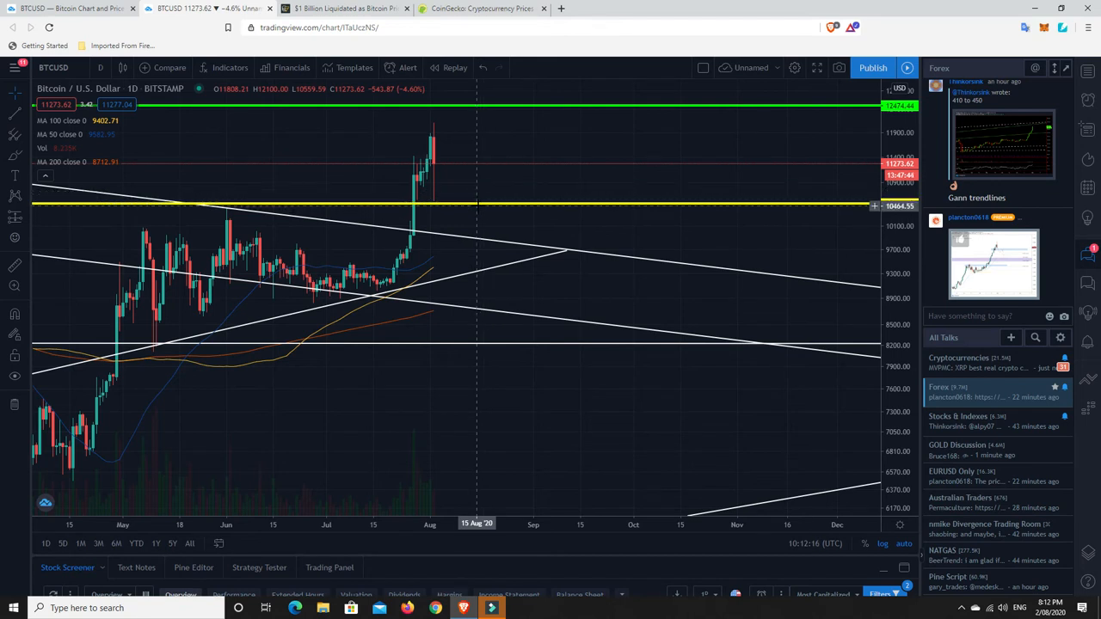
mouse_move(540, 134)
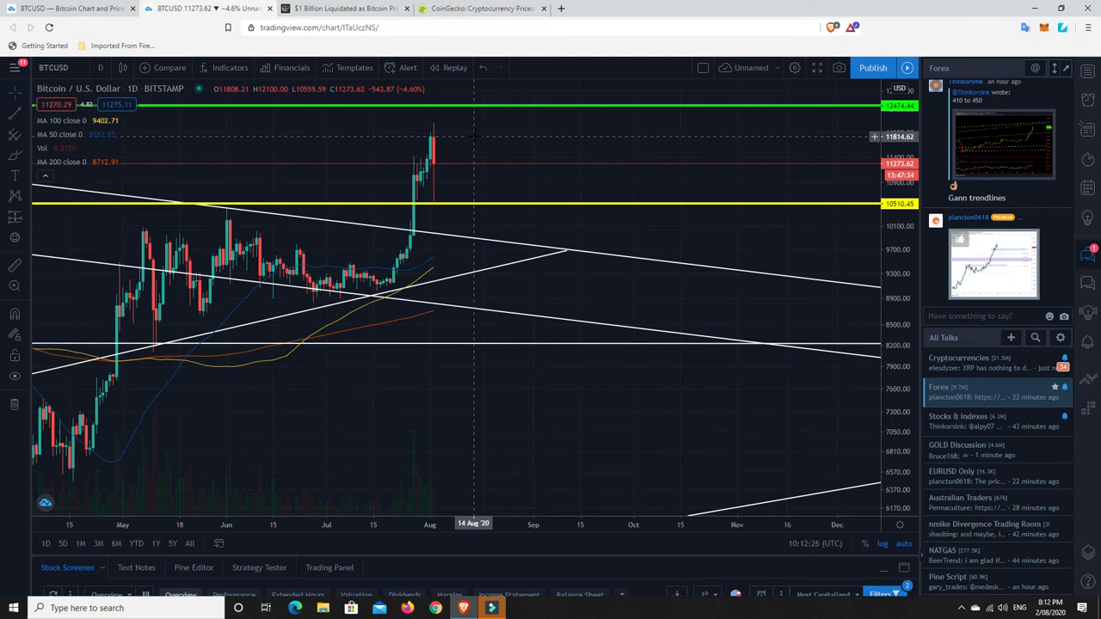
click(482, 9)
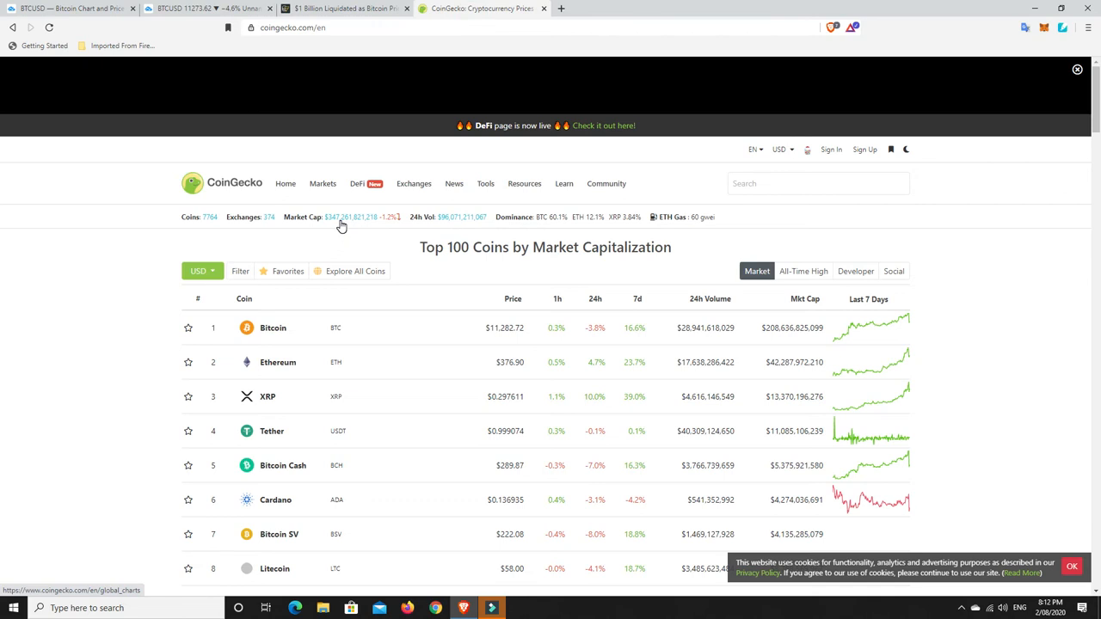
mouse_move(341, 226)
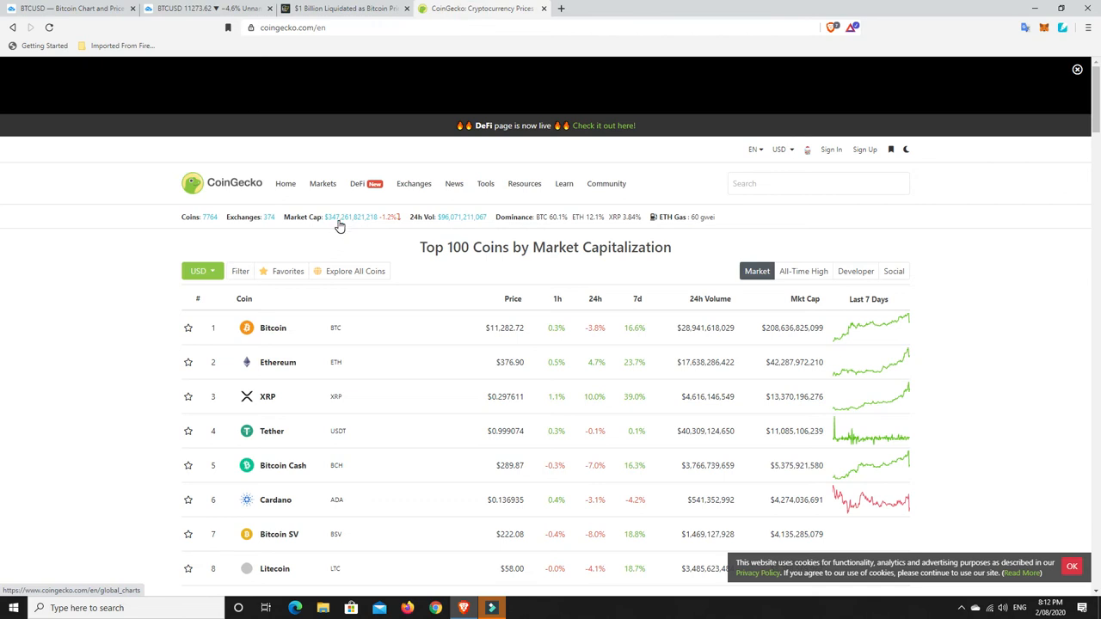
mouse_move(341, 226)
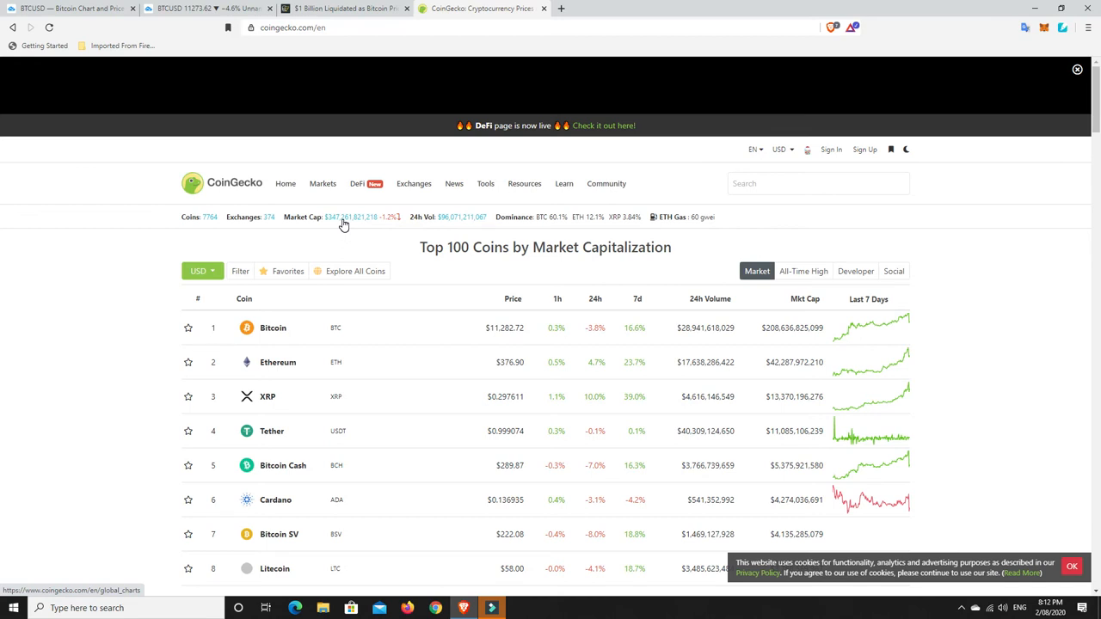
mouse_move(350, 227)
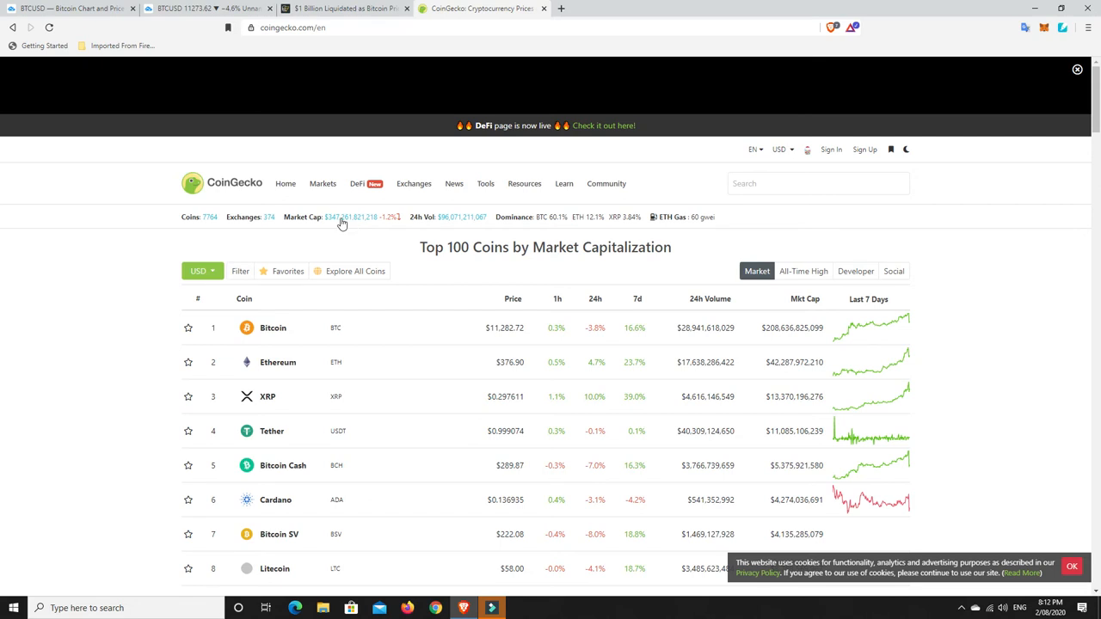
mouse_move(385, 238)
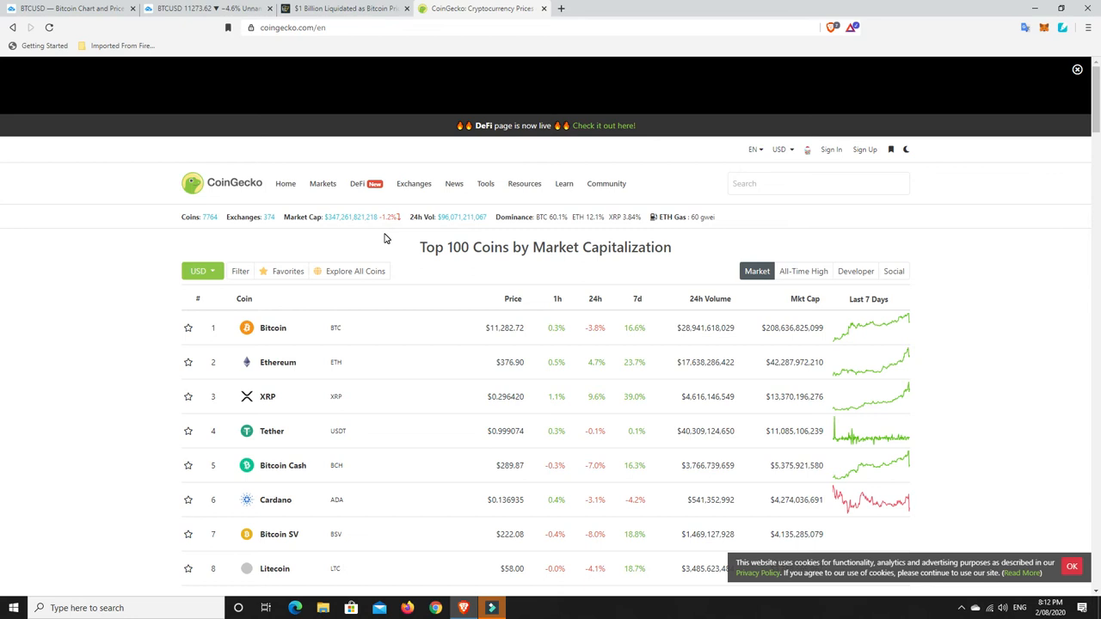
mouse_move(350, 220)
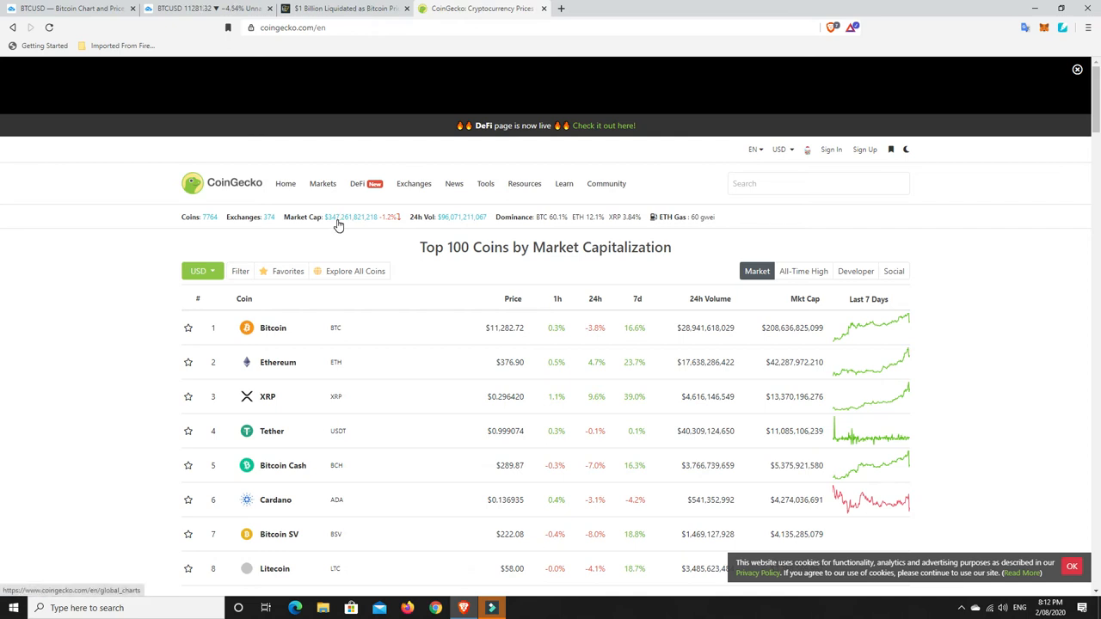
mouse_move(349, 247)
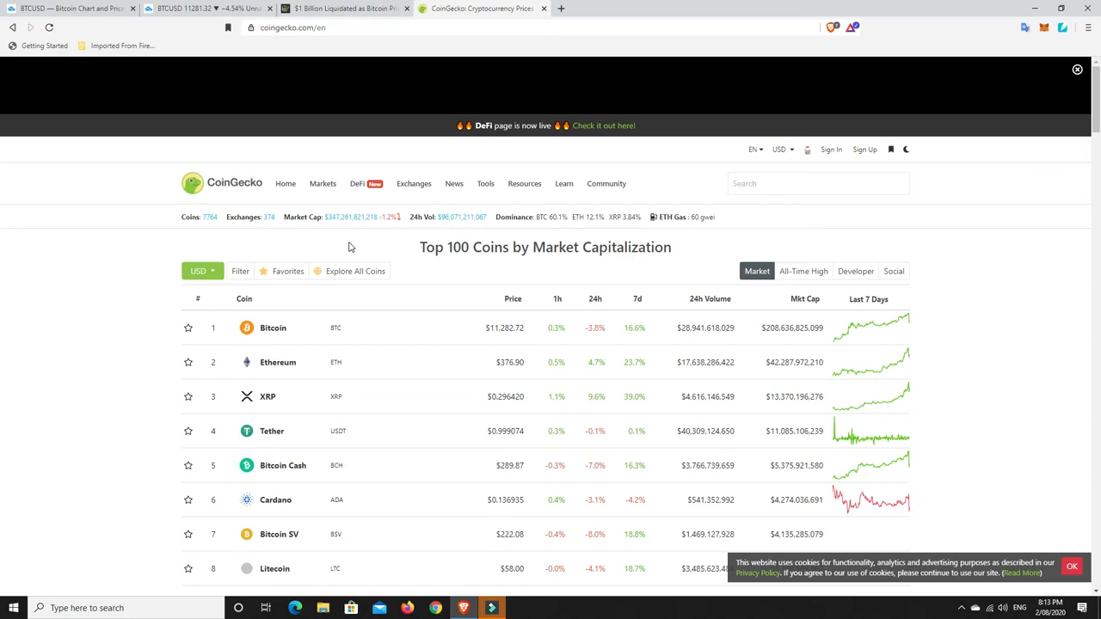
mouse_move(334, 222)
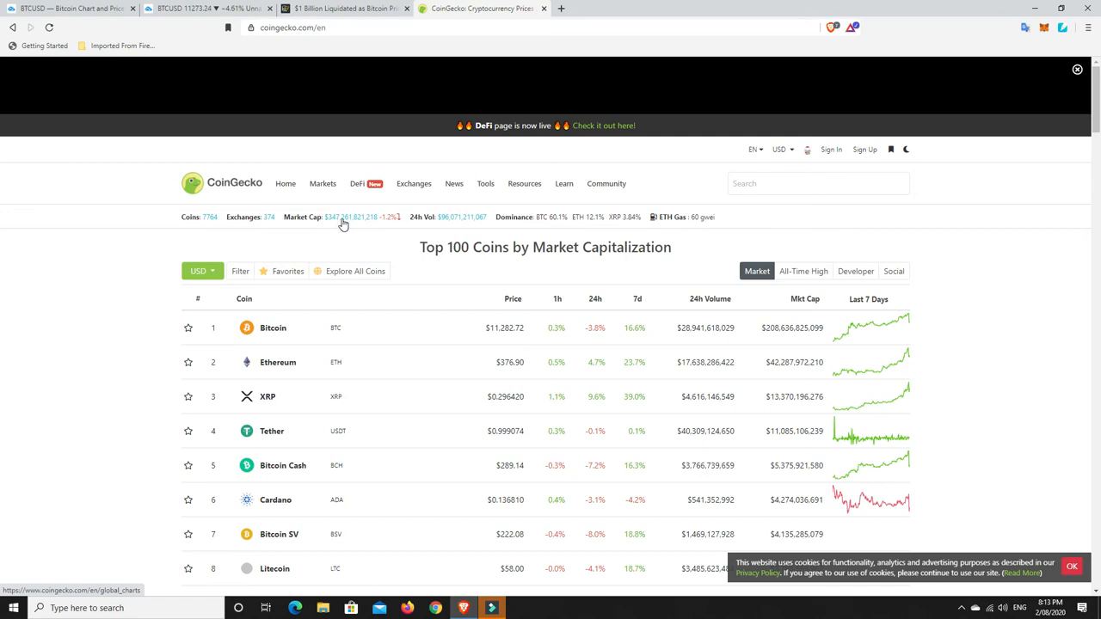
mouse_move(401, 225)
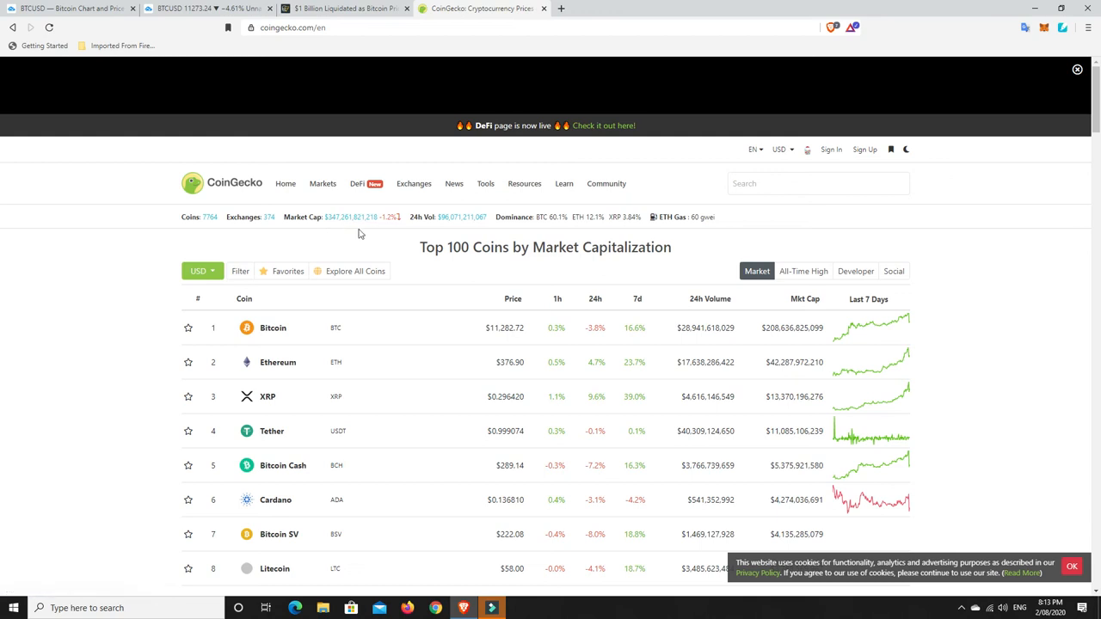
mouse_move(403, 225)
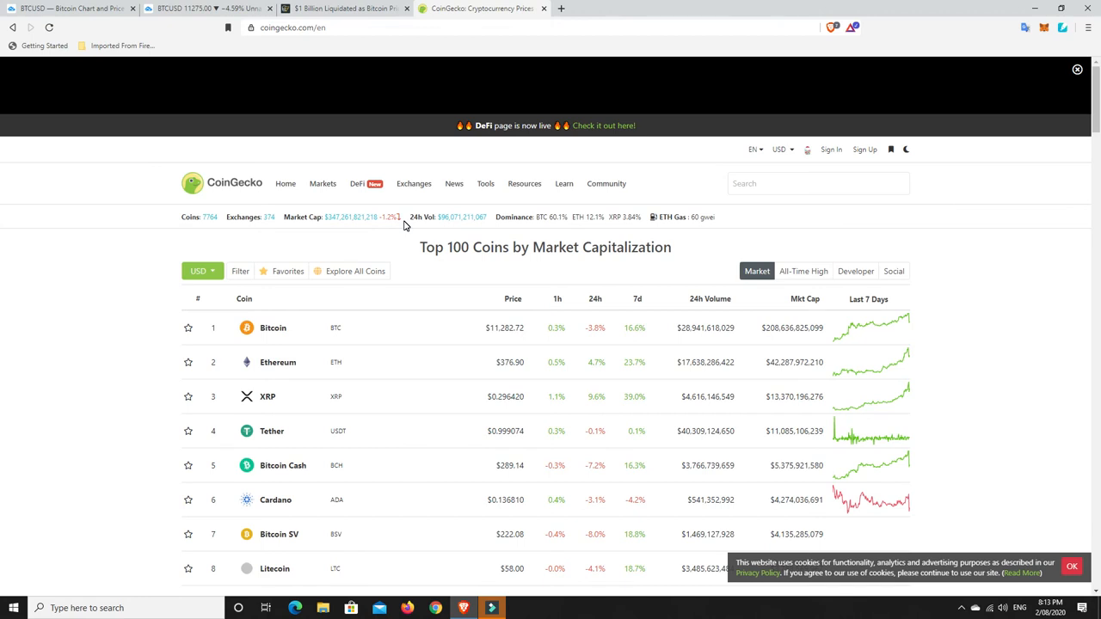
mouse_move(439, 215)
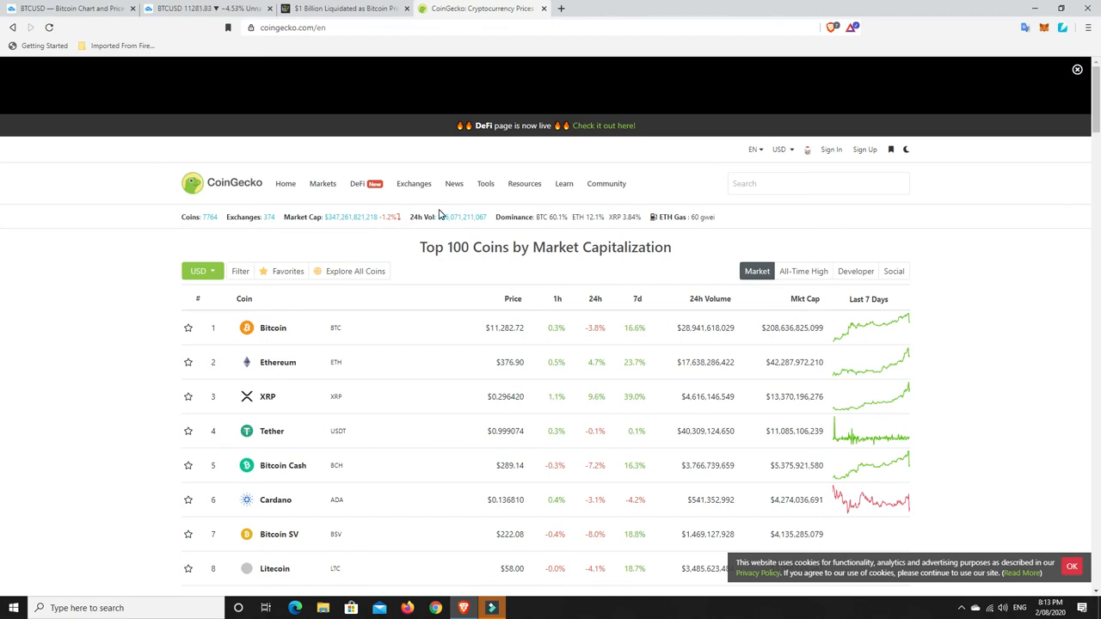
mouse_move(816, 318)
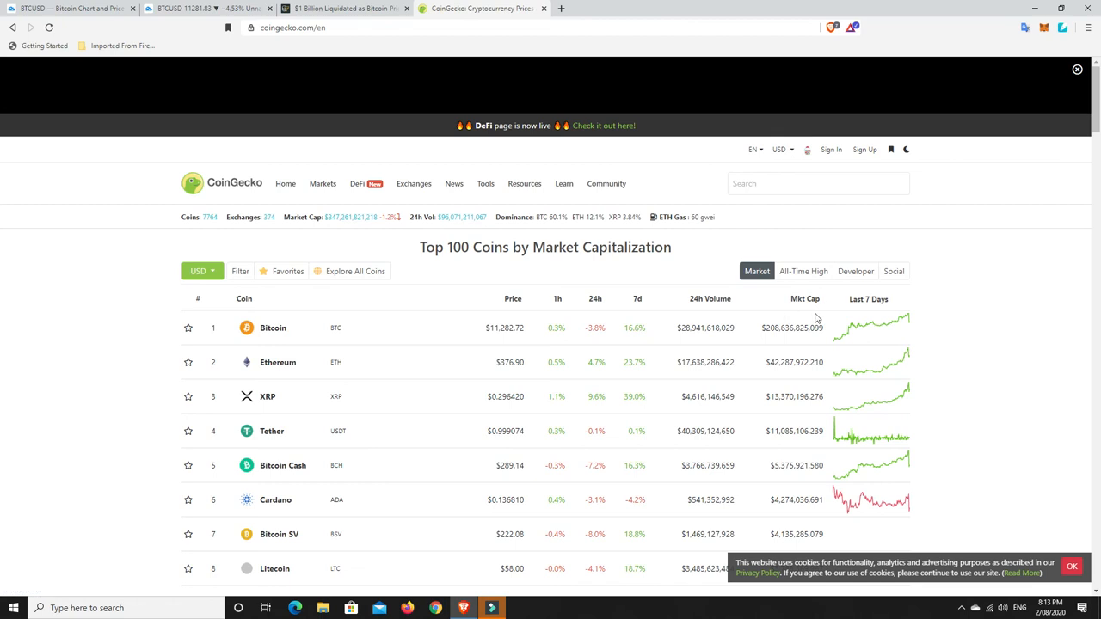
mouse_move(890, 331)
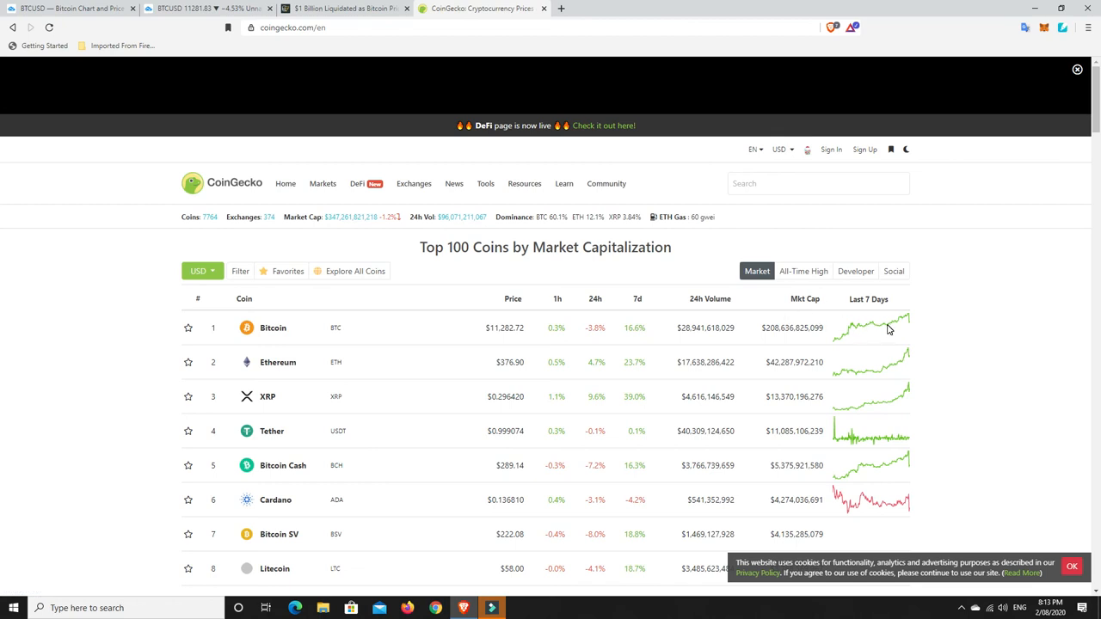
mouse_move(879, 332)
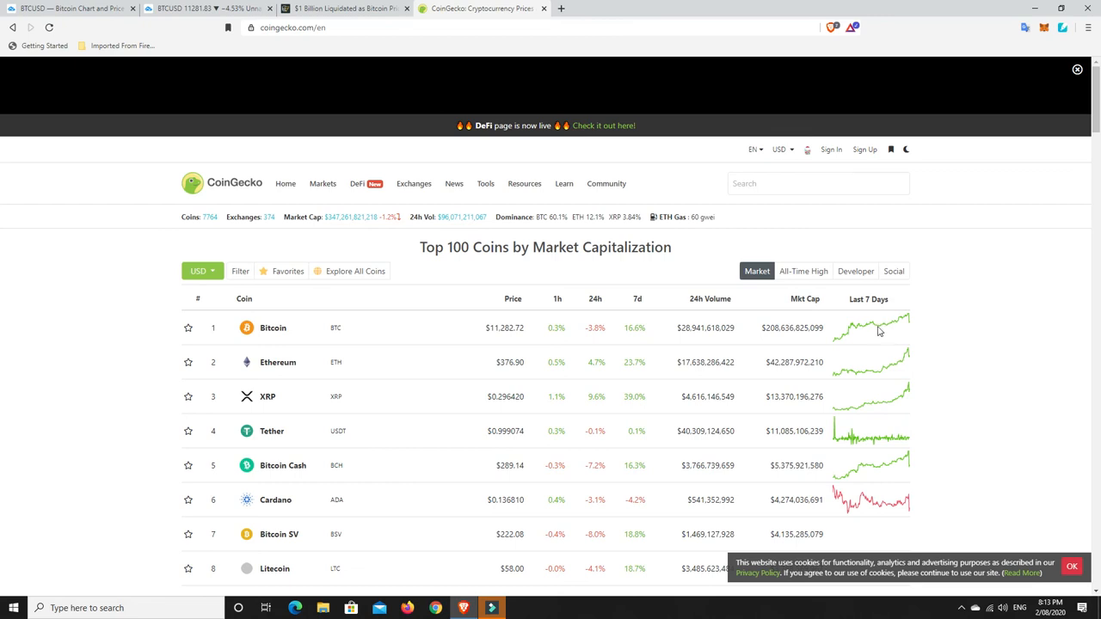
mouse_move(408, 282)
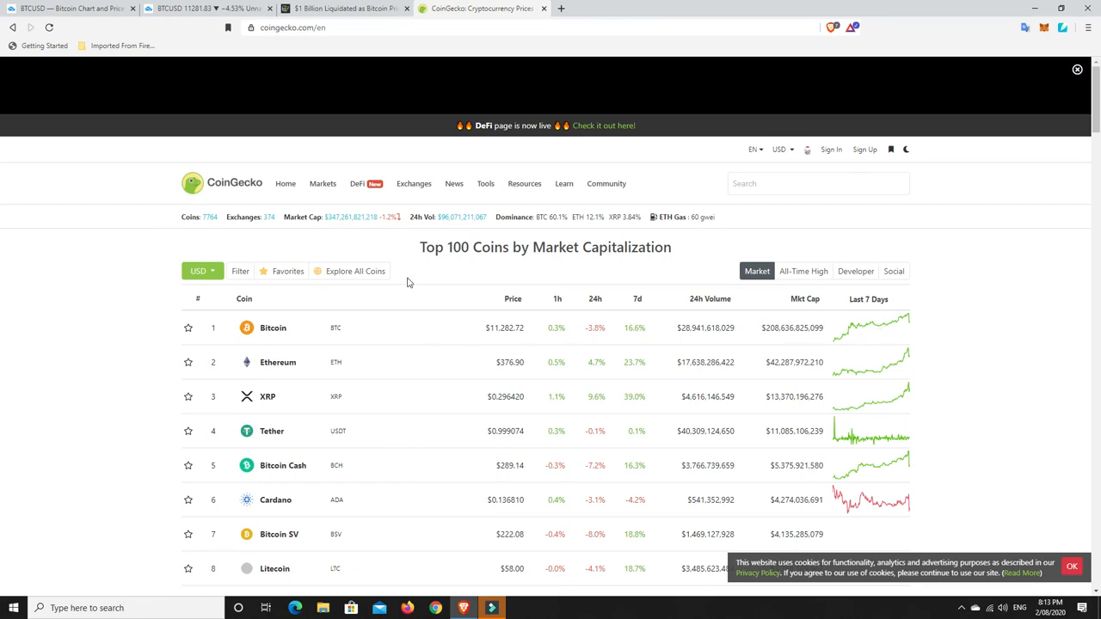
mouse_move(409, 266)
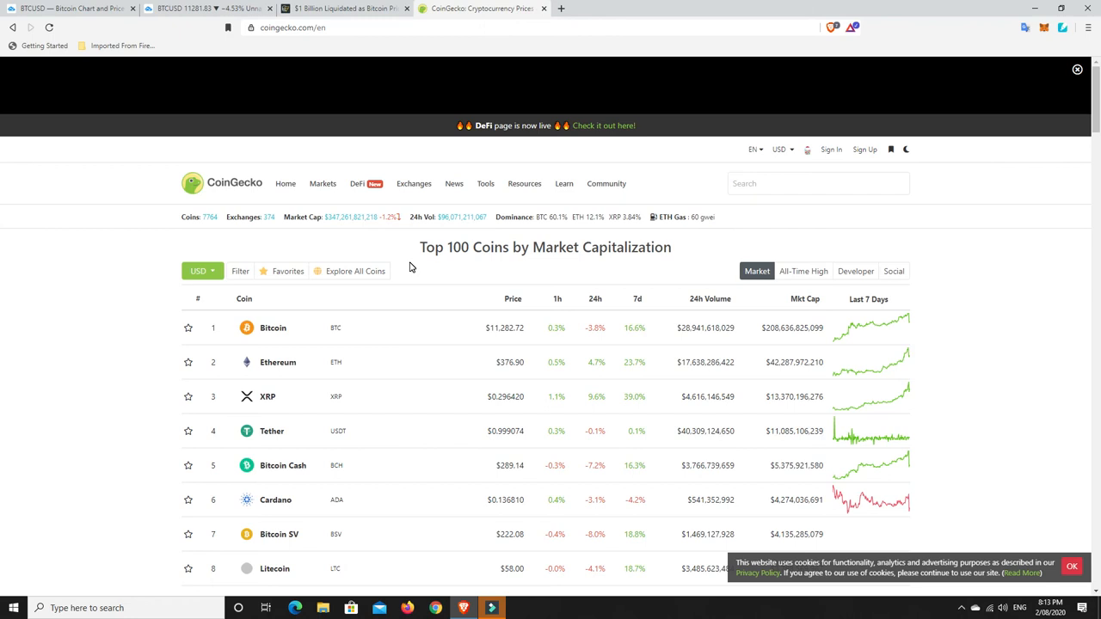
mouse_move(351, 222)
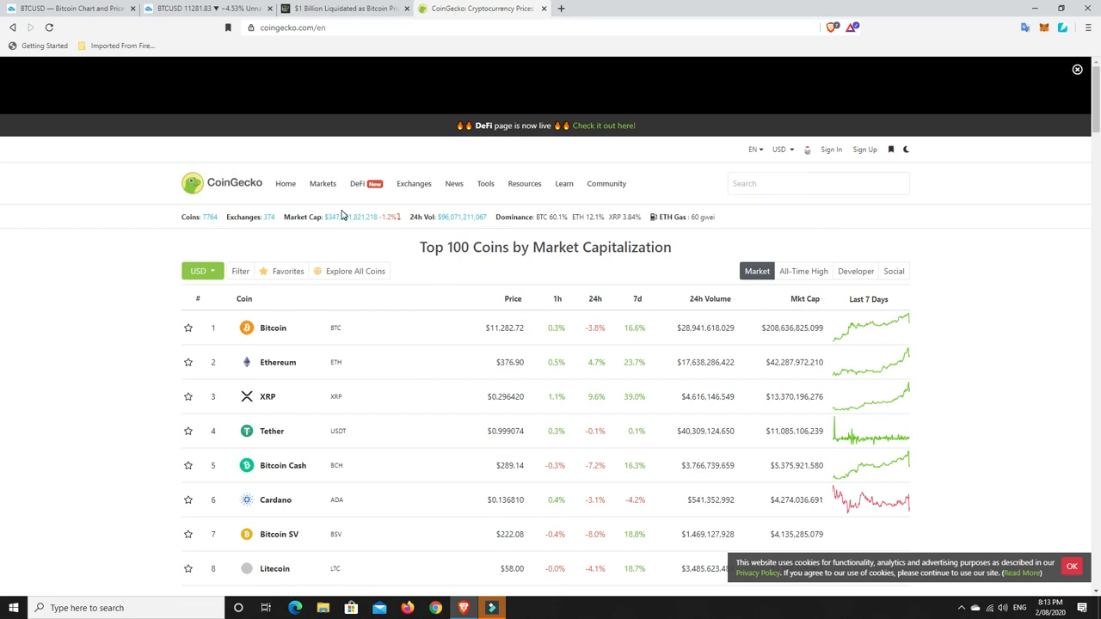
mouse_move(354, 228)
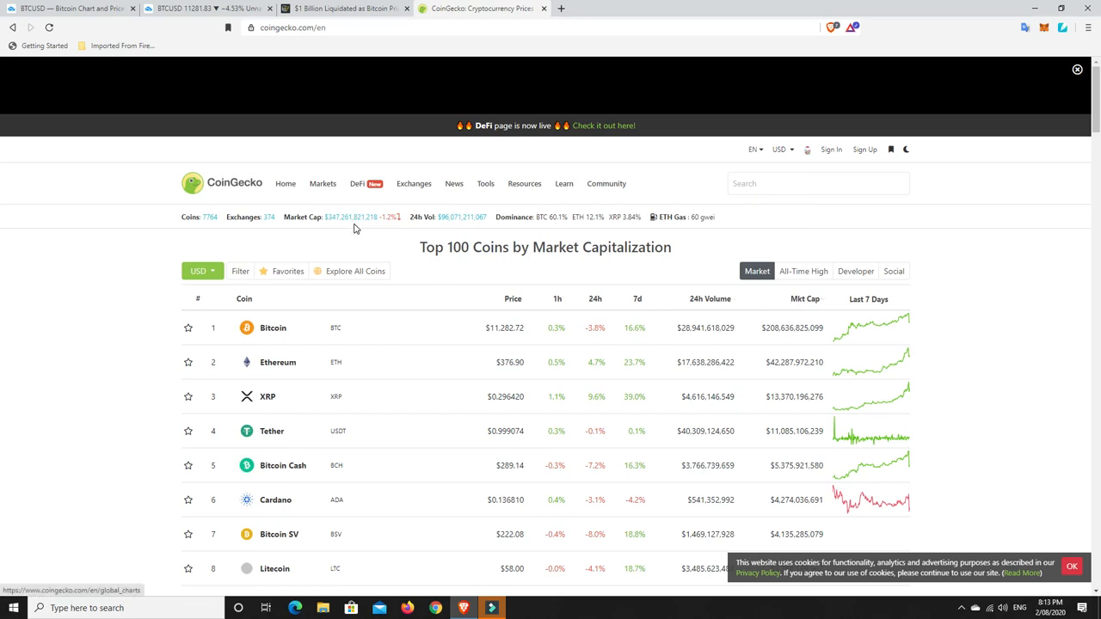
mouse_move(378, 247)
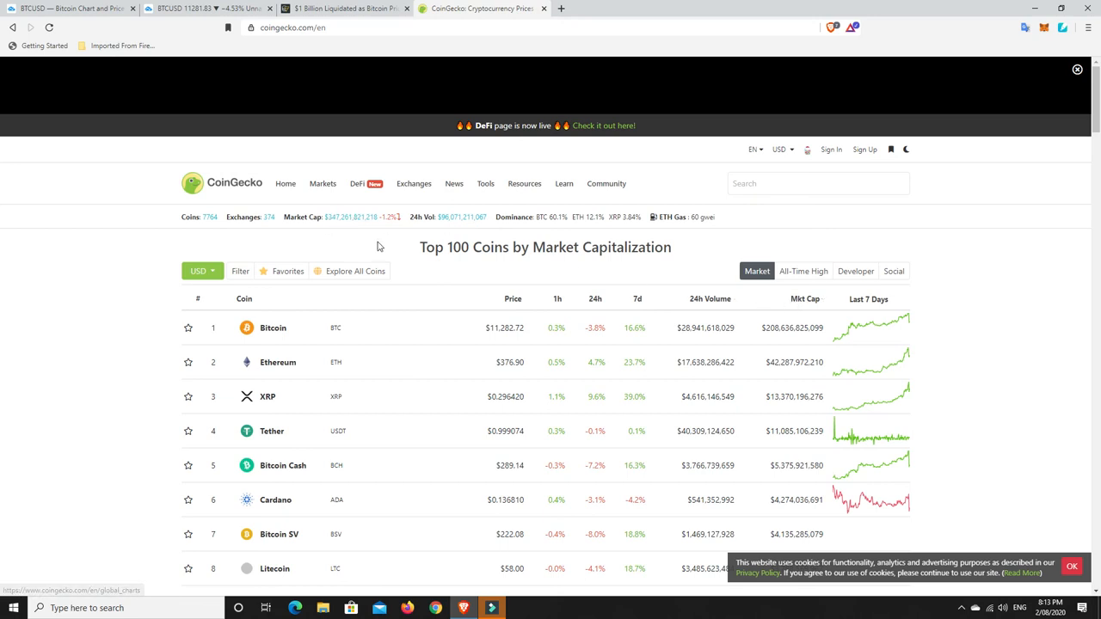
mouse_move(344, 239)
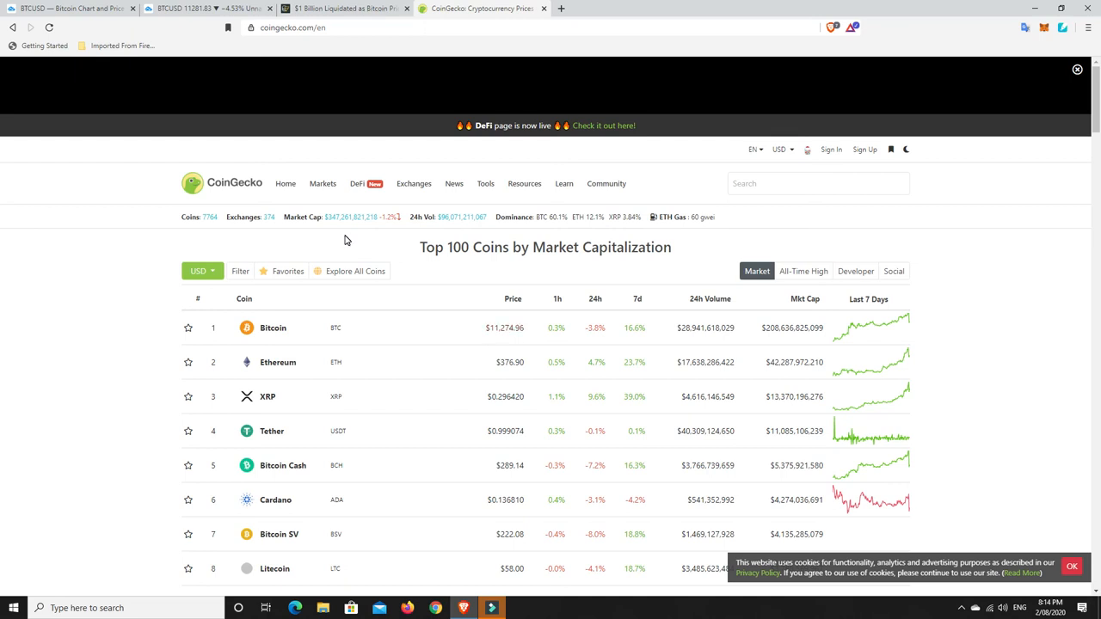
mouse_move(344, 224)
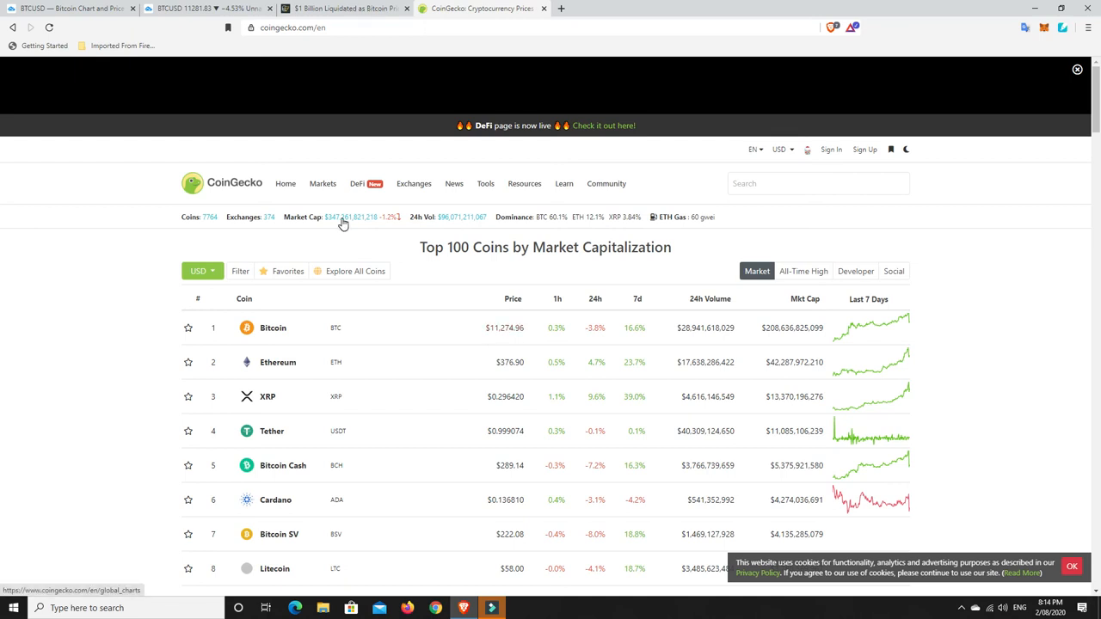
mouse_move(358, 255)
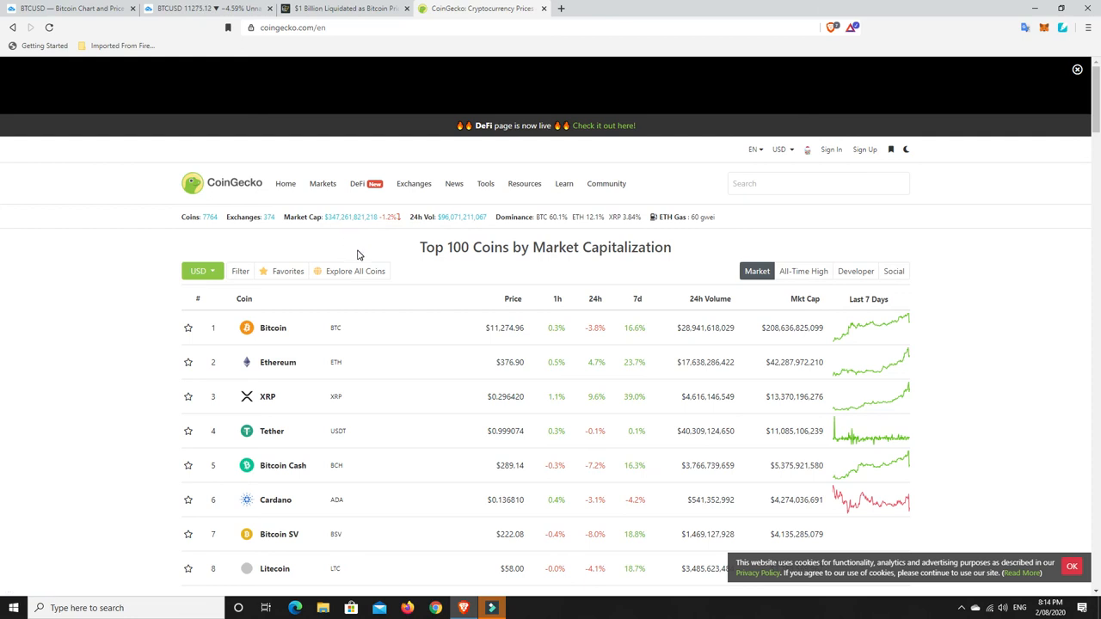
mouse_move(366, 235)
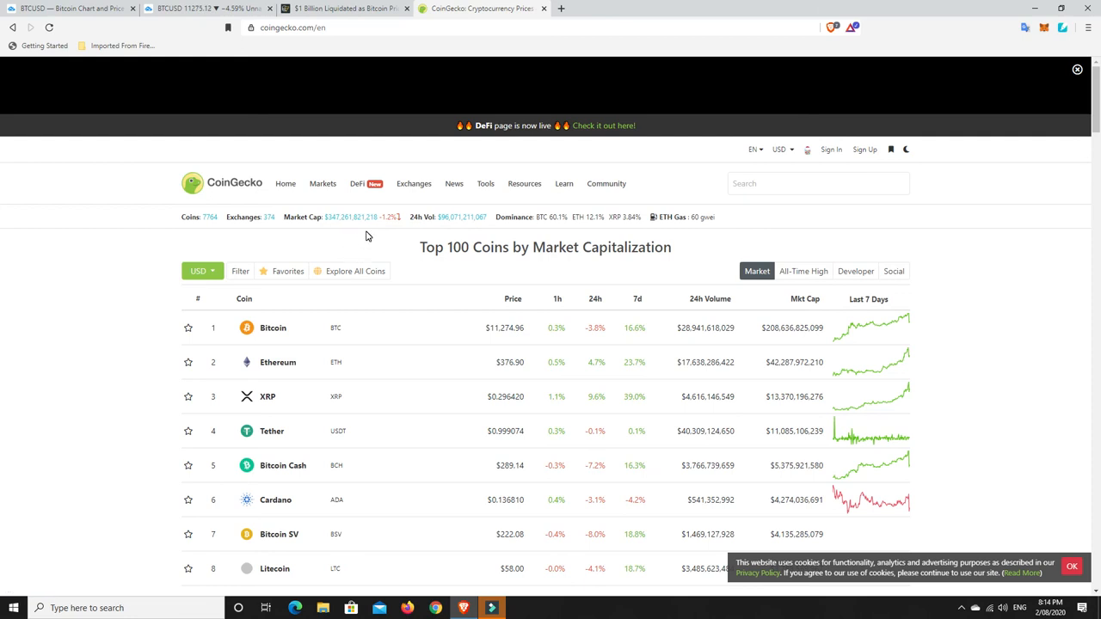
mouse_move(381, 231)
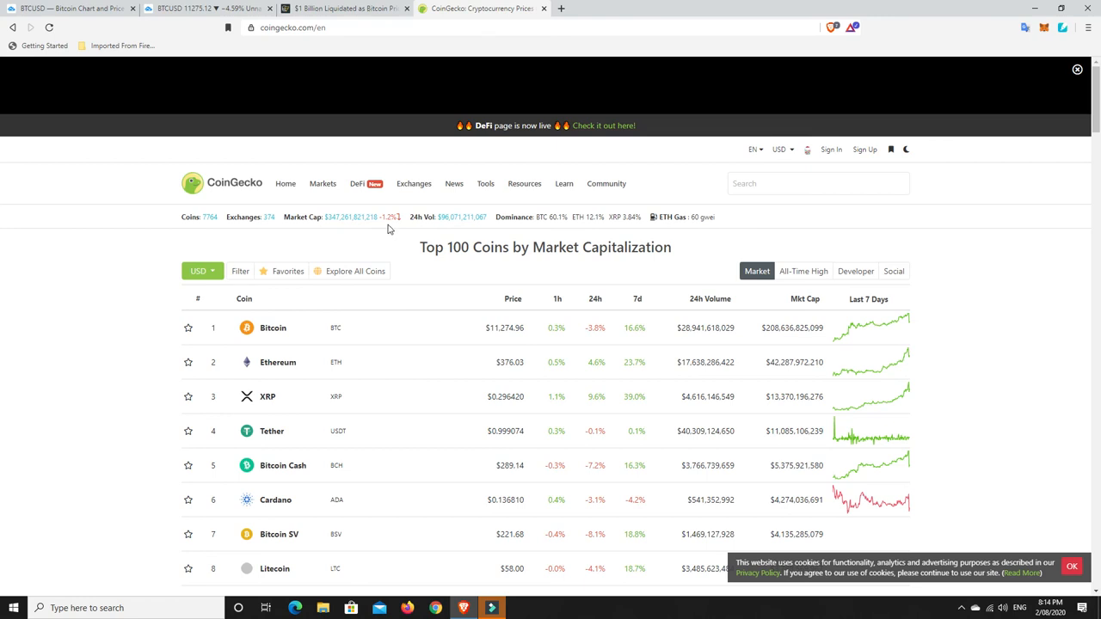
mouse_move(552, 409)
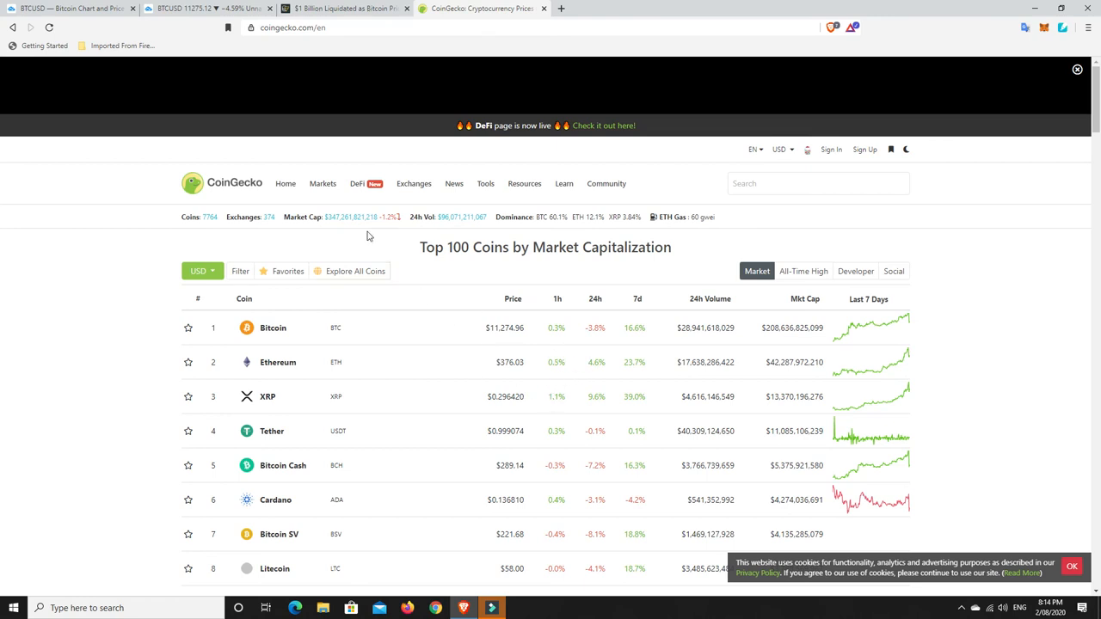
mouse_move(383, 240)
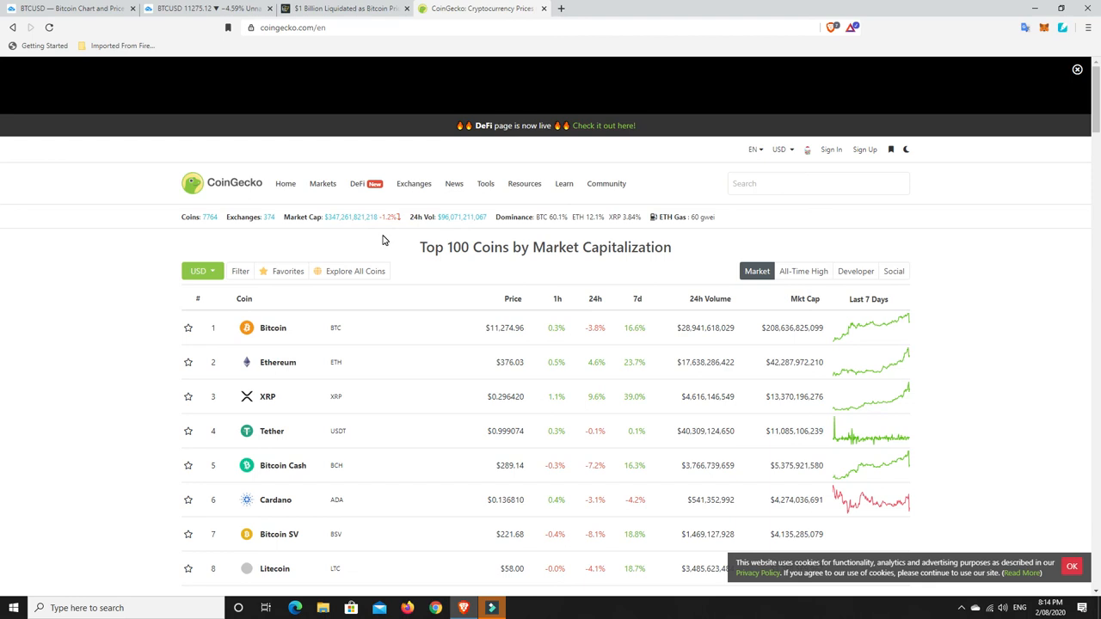
mouse_move(386, 239)
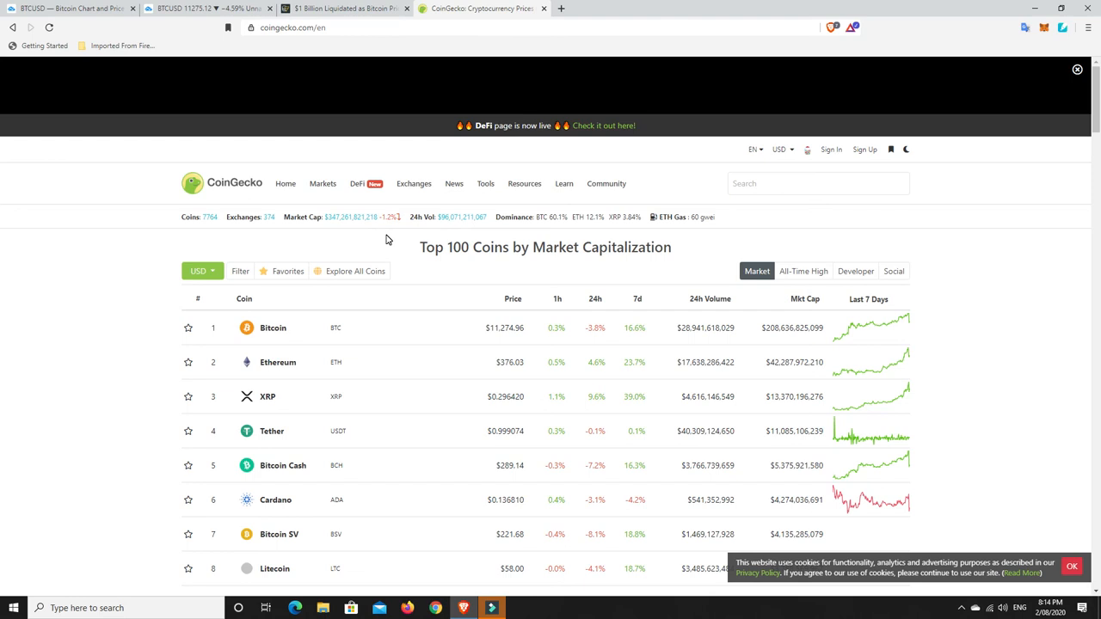
mouse_move(388, 238)
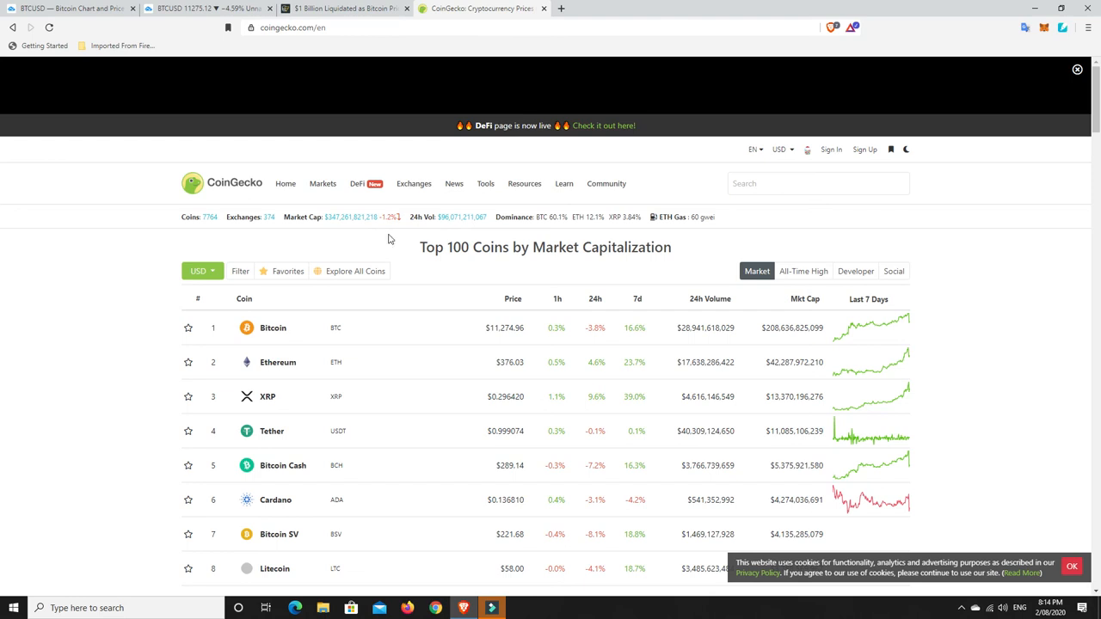
mouse_move(405, 258)
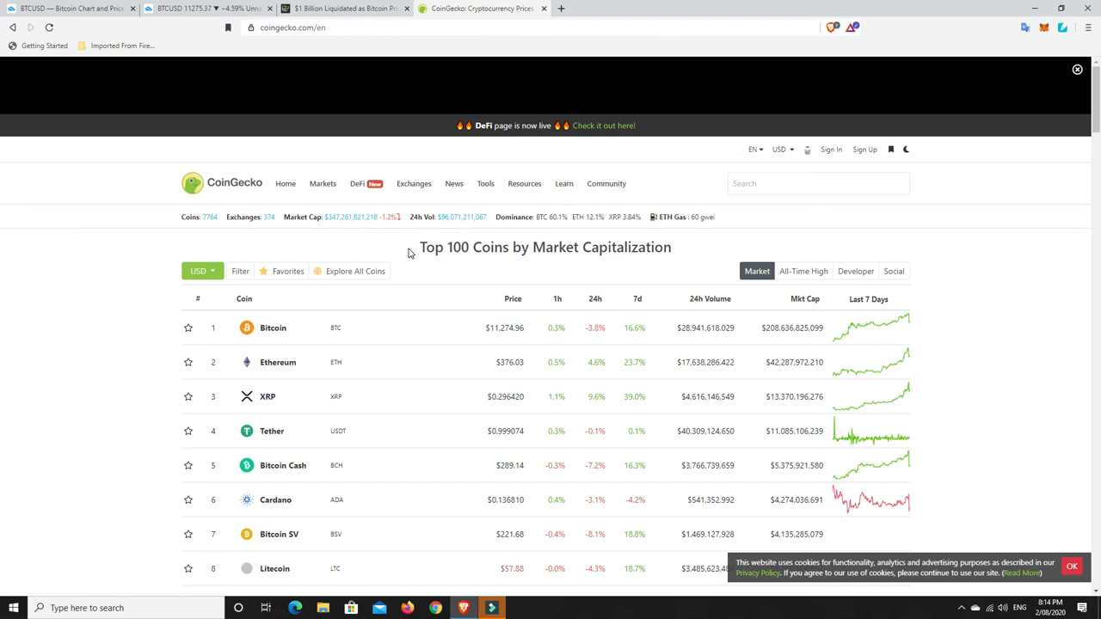
mouse_move(404, 247)
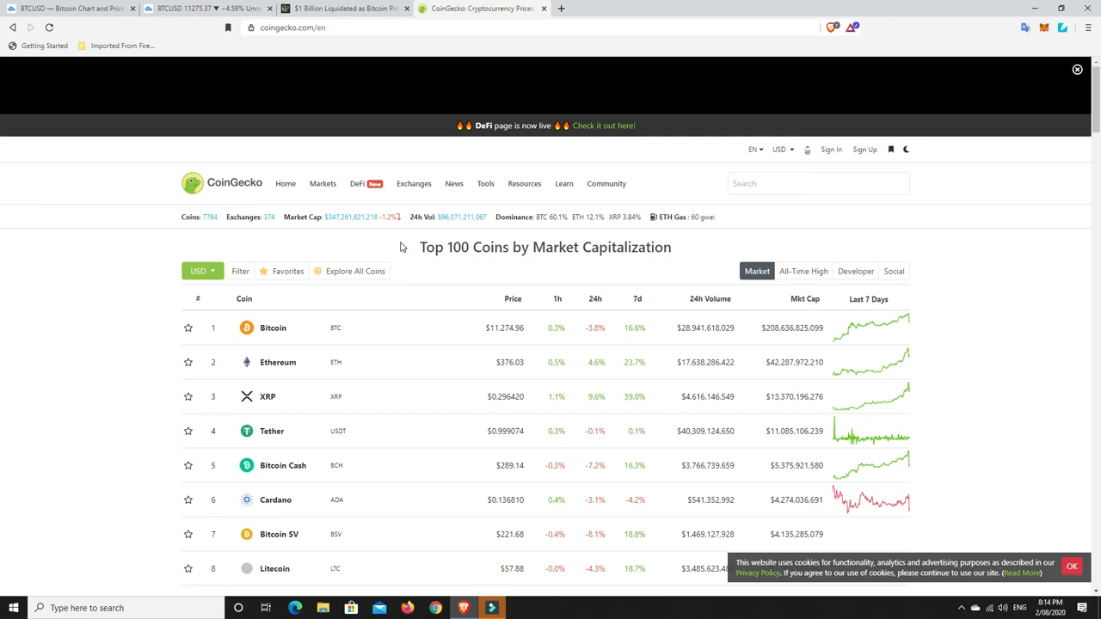
mouse_move(399, 244)
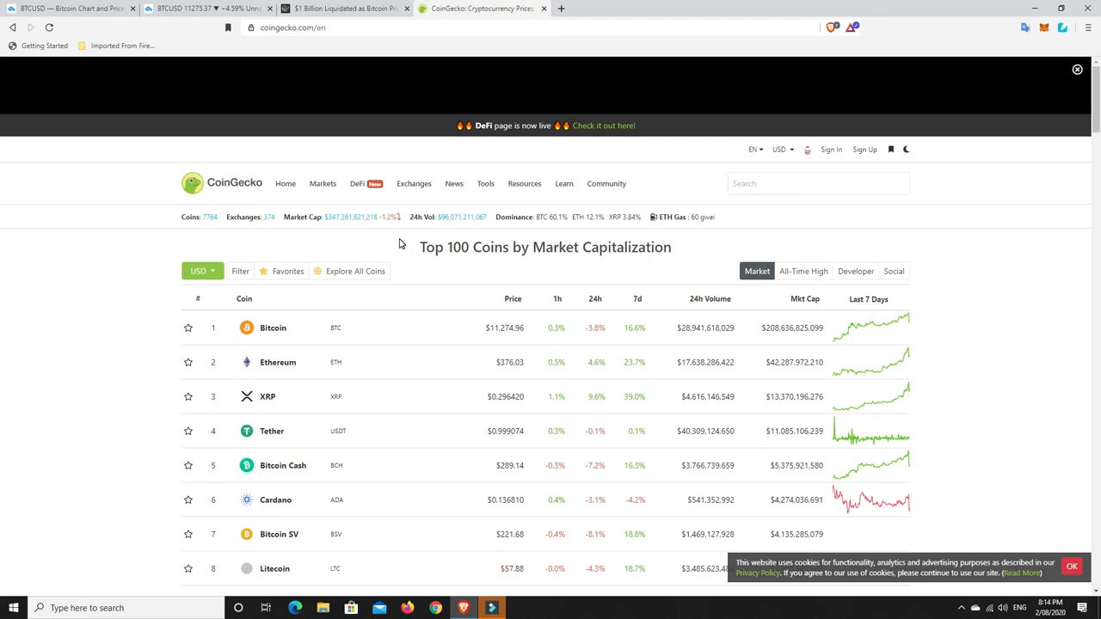